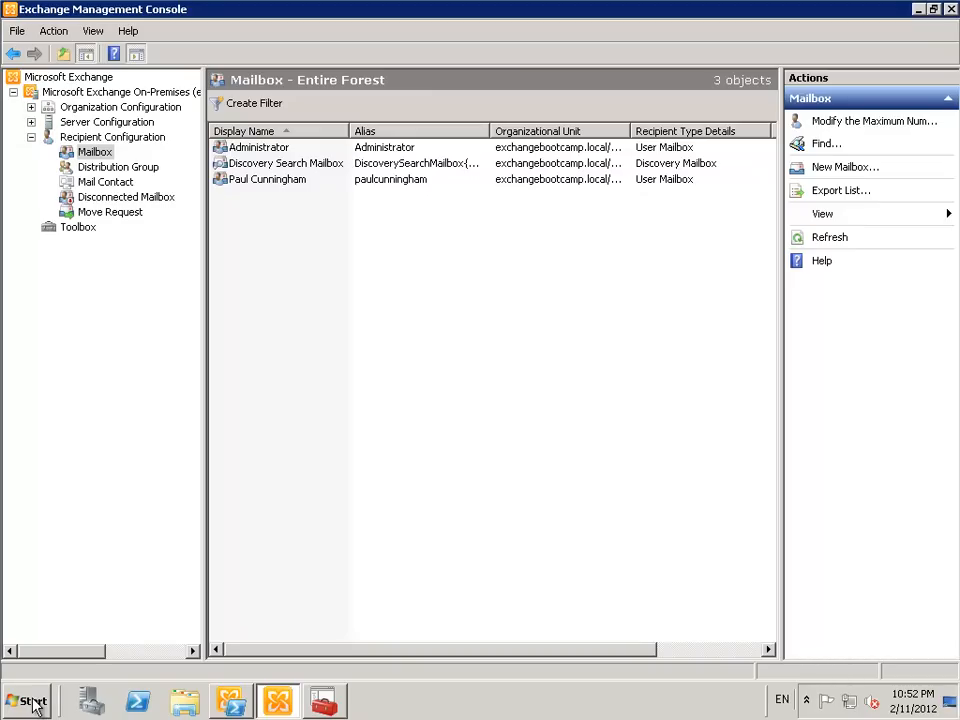
Launch Internet Explorer from the taskbar
left_click(28, 700)
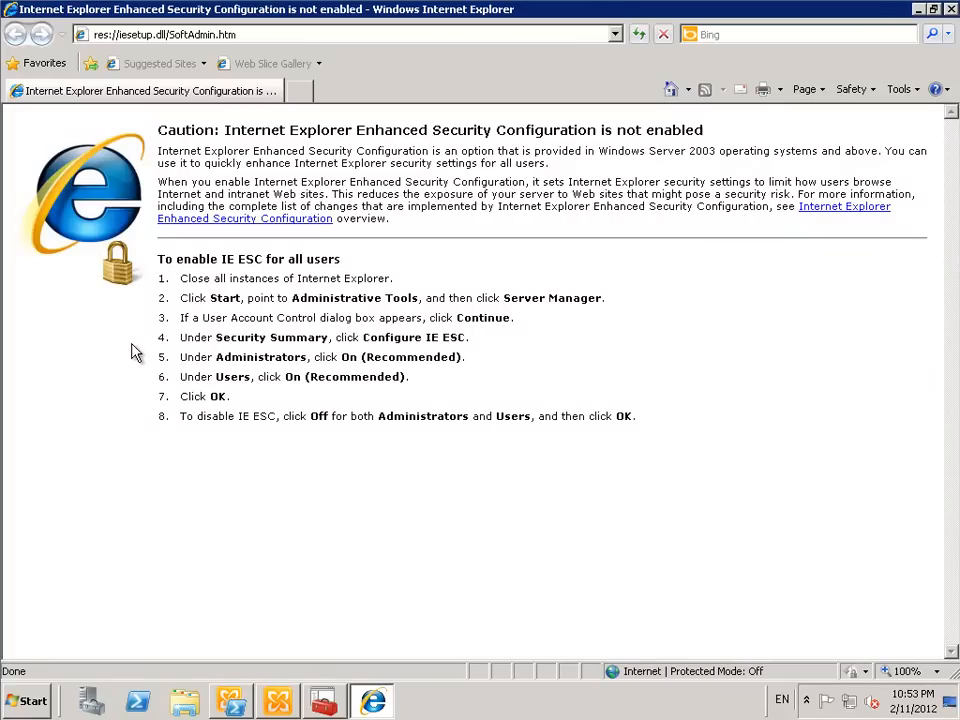
Paste the telnetport25 lab-users article URL and download Create-Users.exe from its Download section
left_click(20, 6)
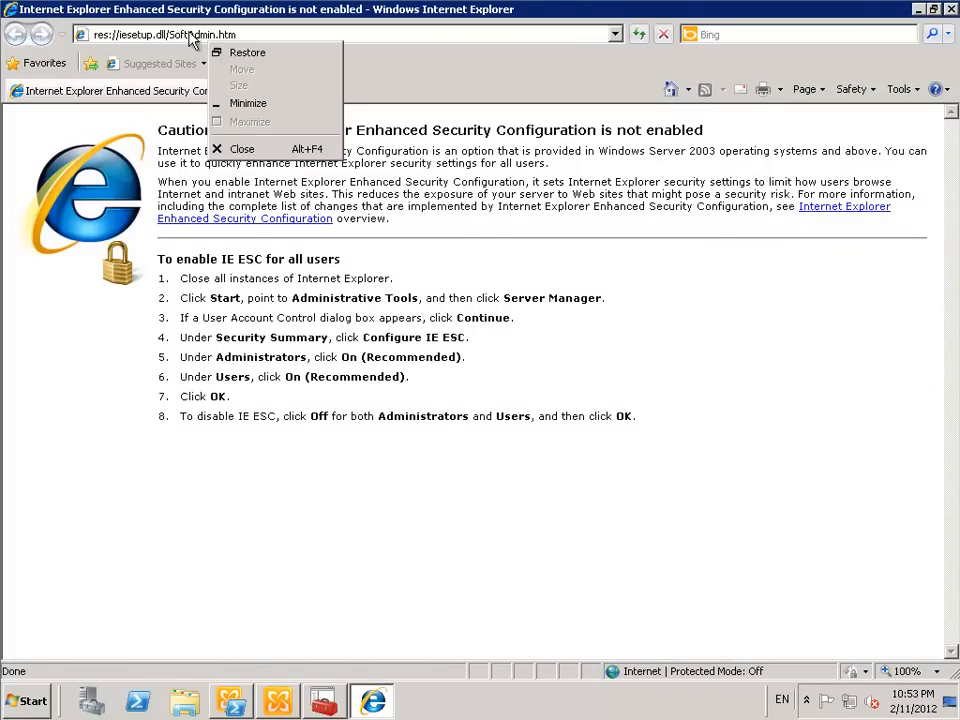
right_click(184, 36)
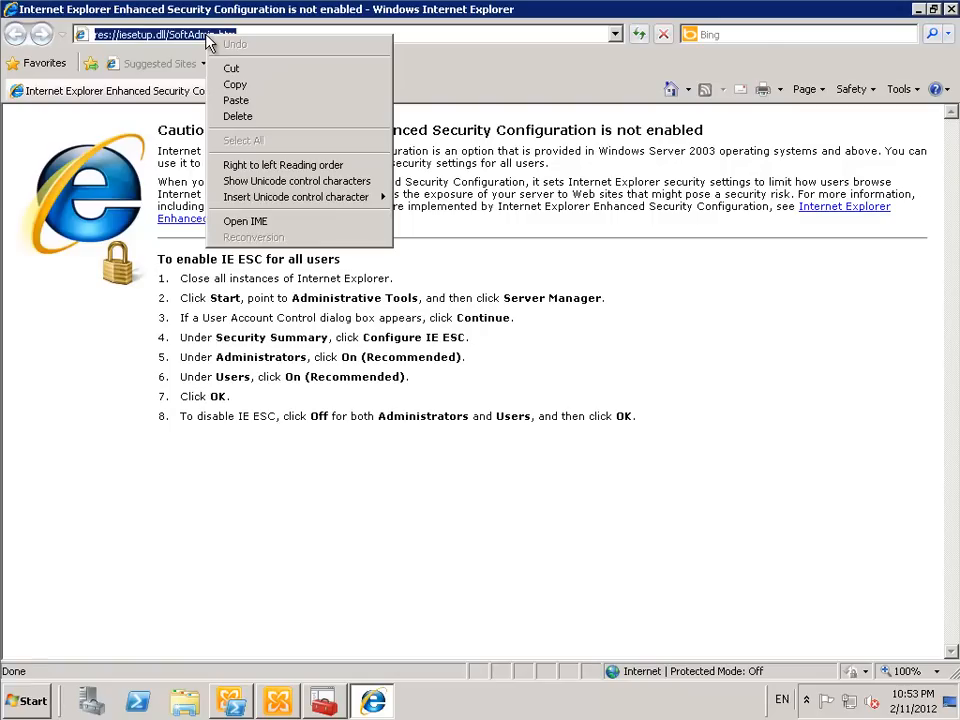
left_click(236, 68)
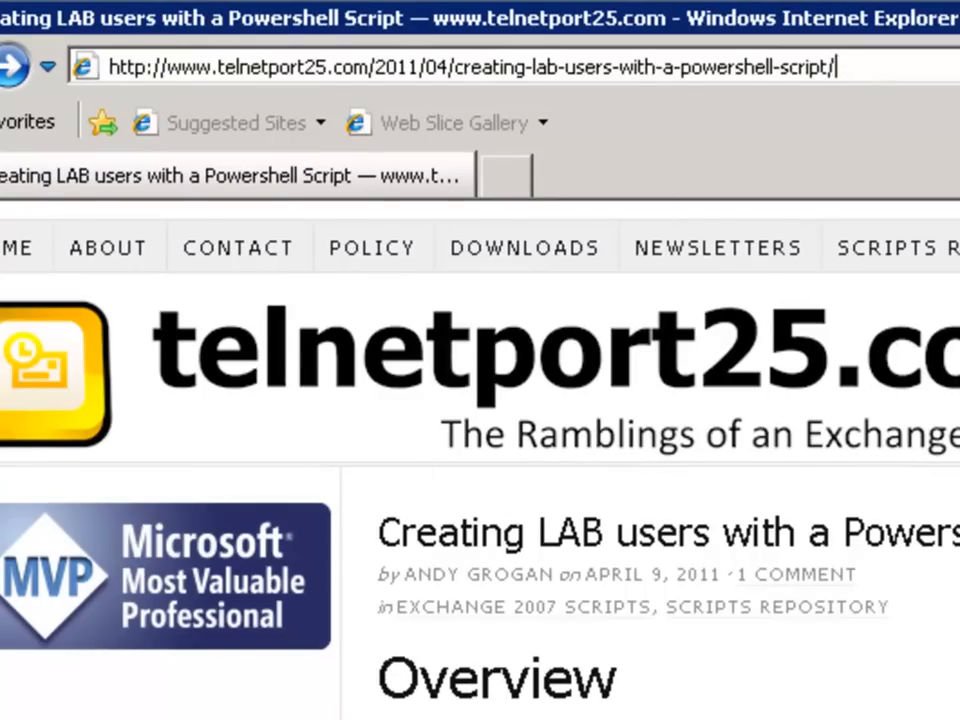
scroll("down", 3)
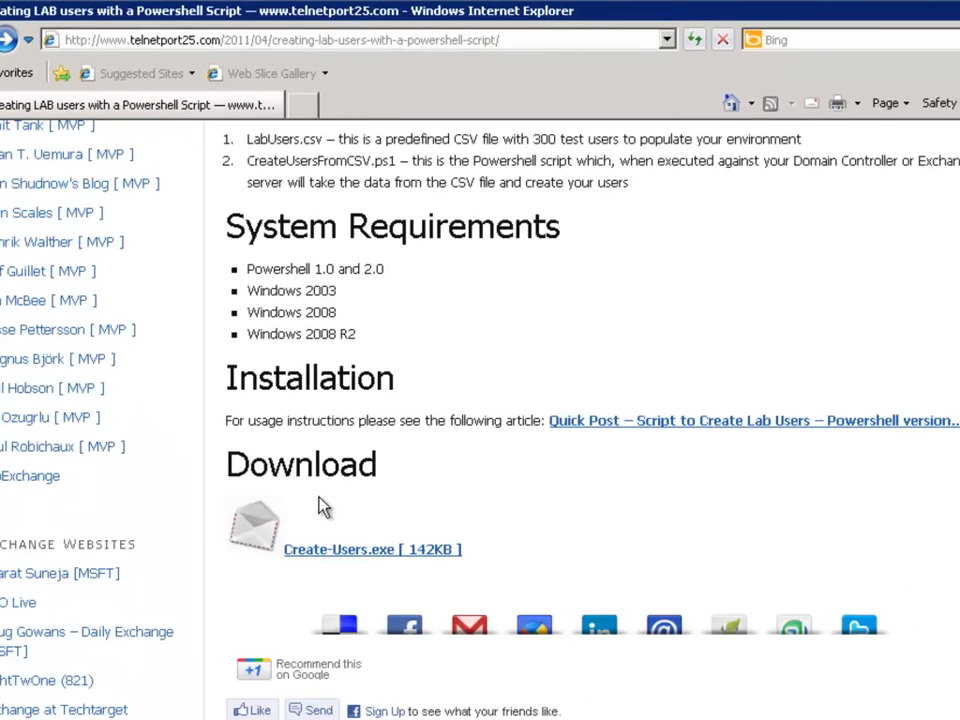
mouse_move(364, 560)
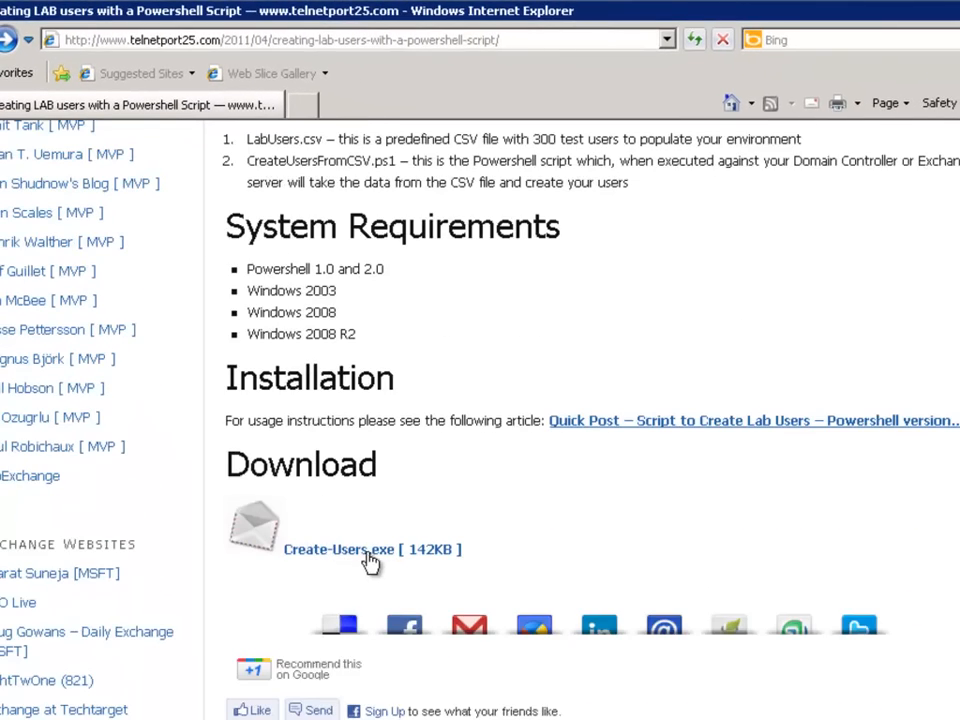
left_click(360, 548)
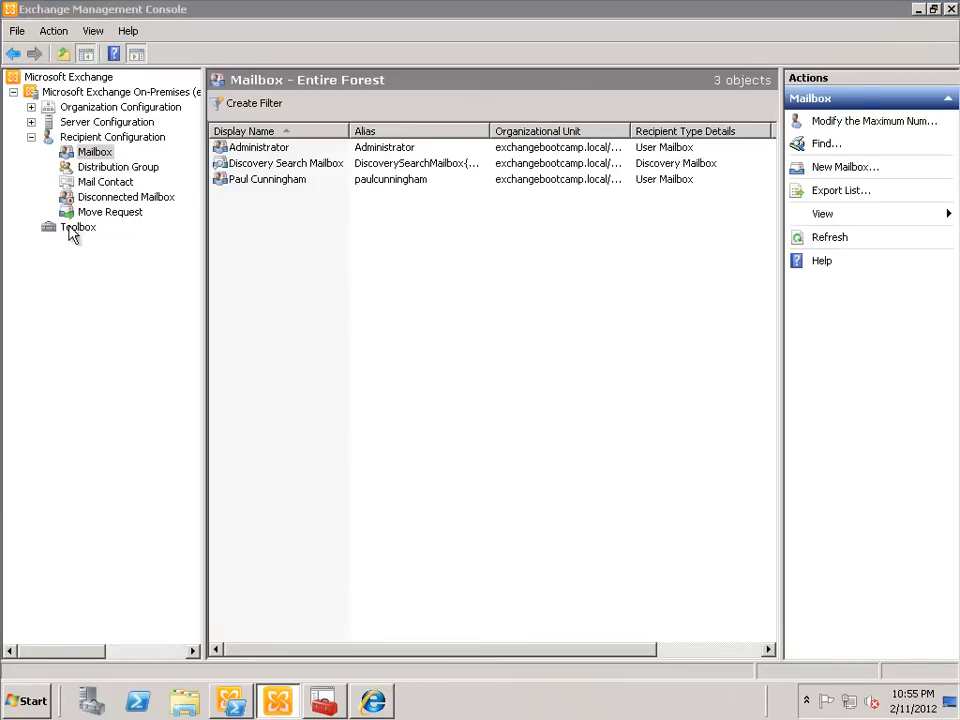
Run Create-Users.exe from C:\Admin and unzip it into c:\Create-Users
left_click(184, 700)
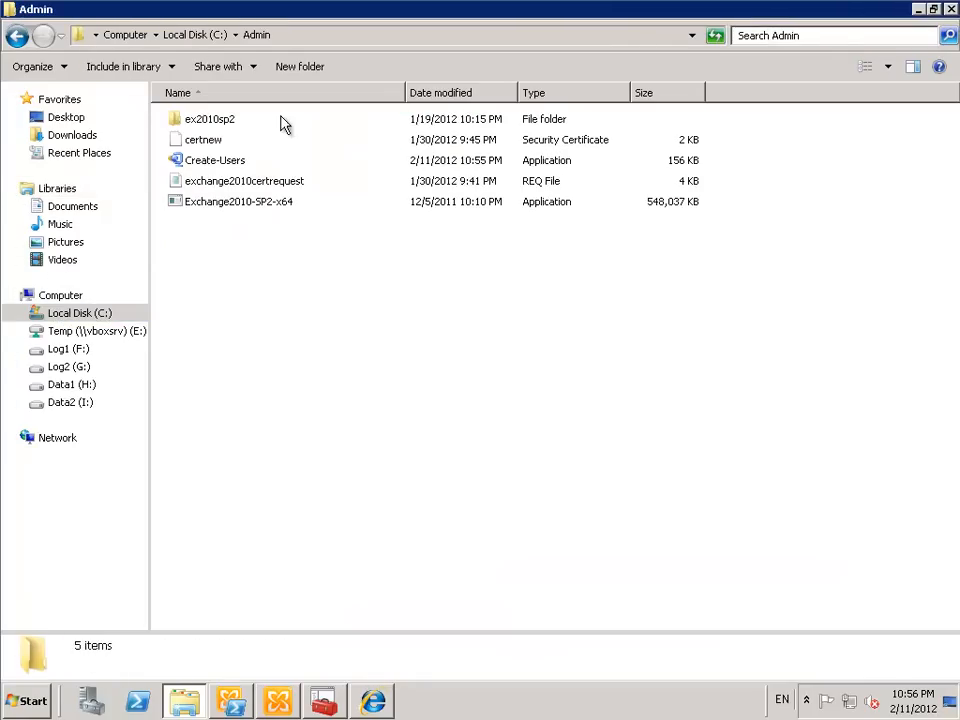
left_click(214, 160)
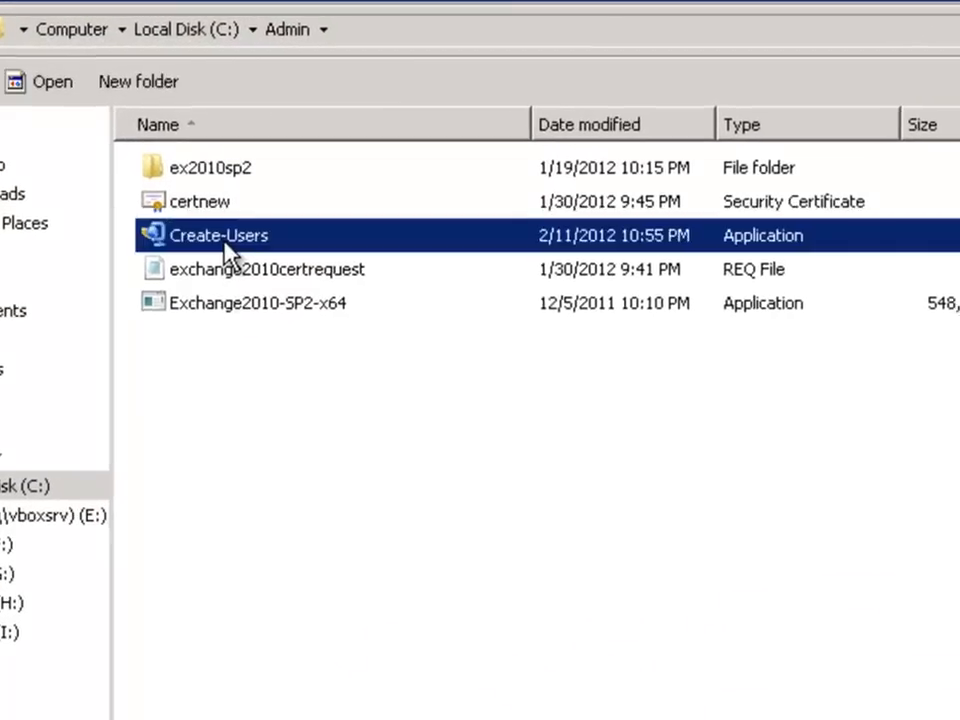
double_click(218, 236)
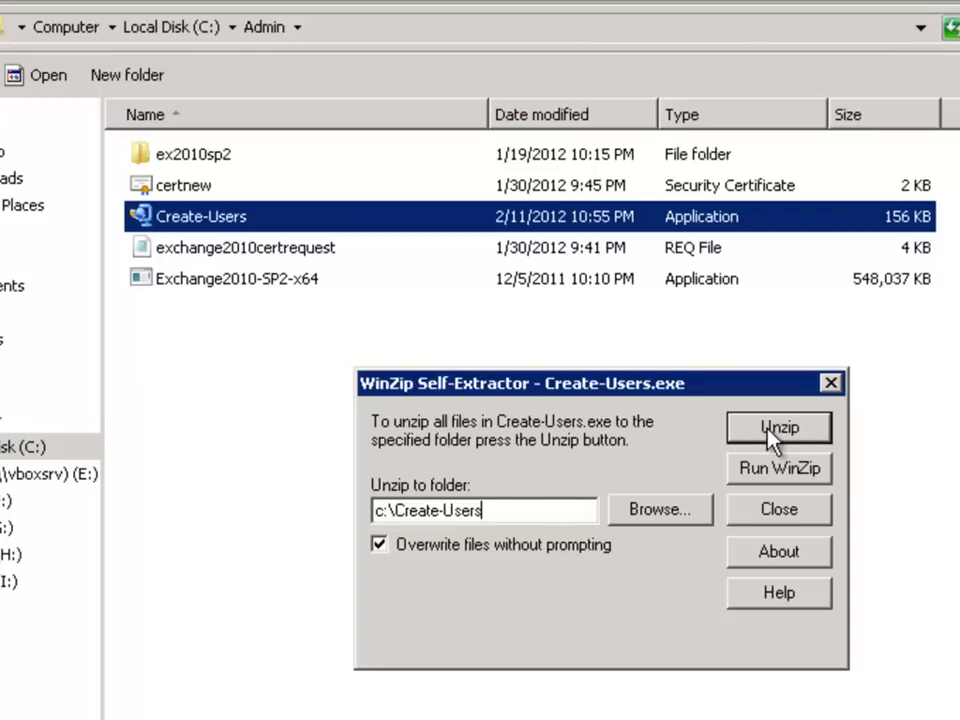
left_click(776, 426)
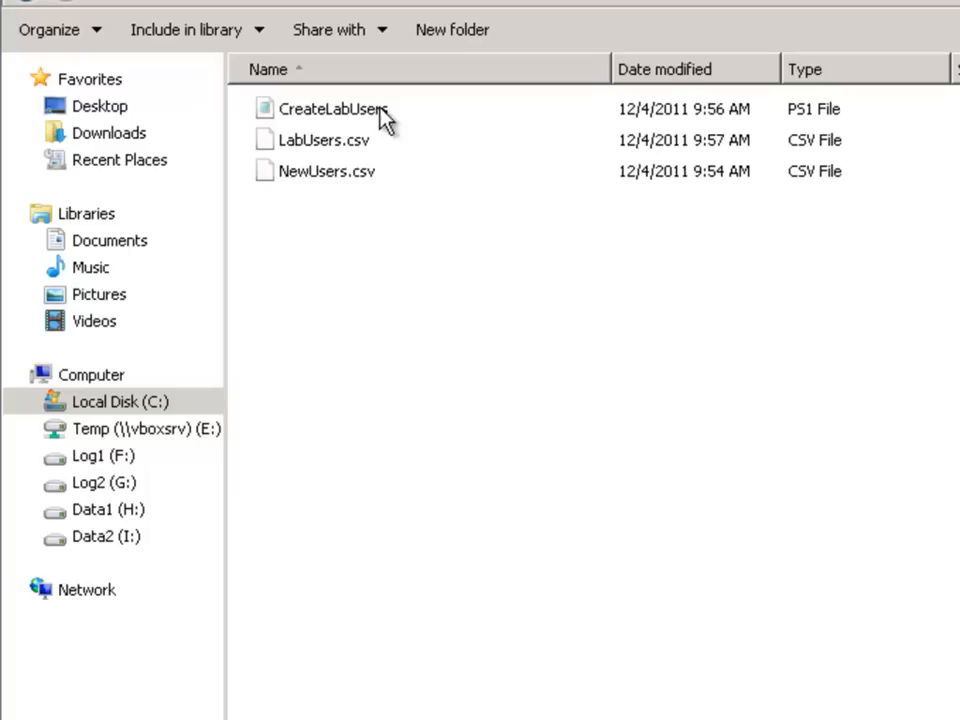
mouse_move(336, 118)
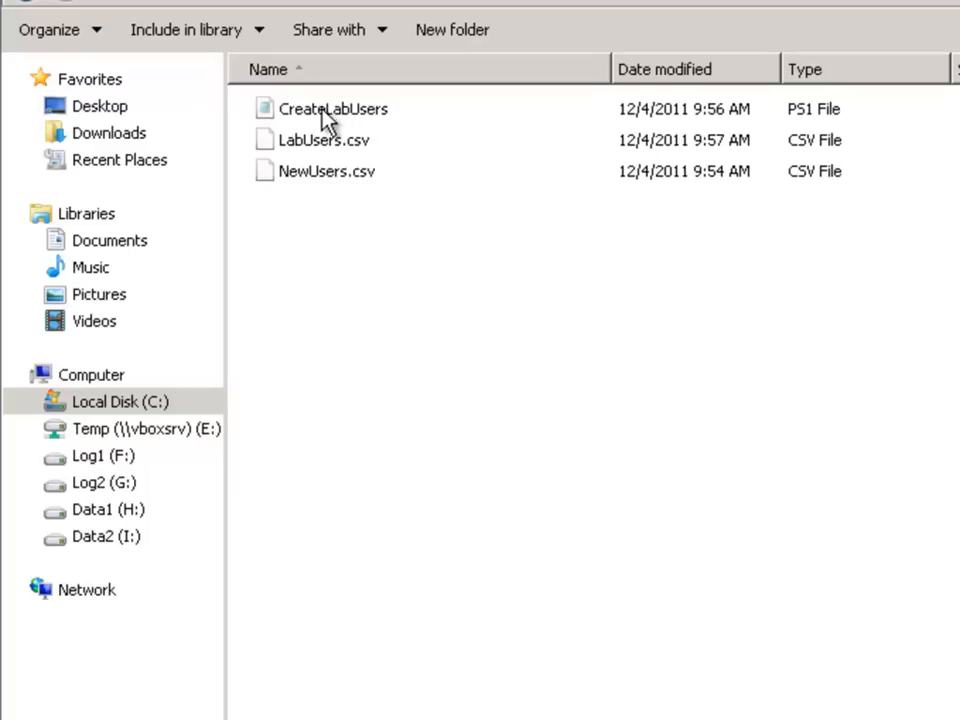
mouse_move(812, 140)
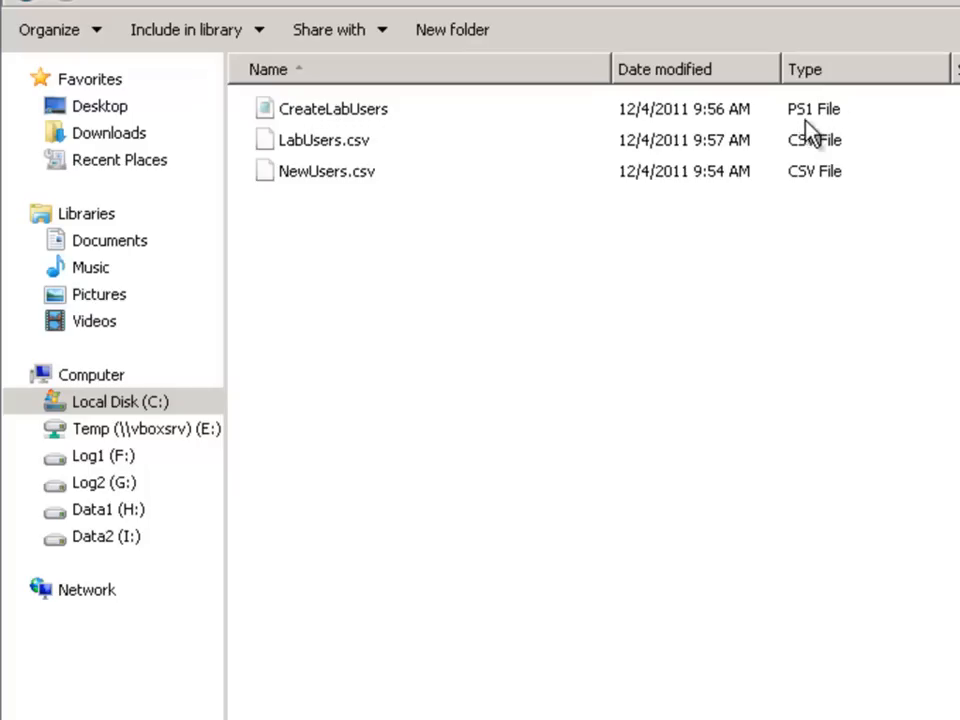
double_click(334, 108)
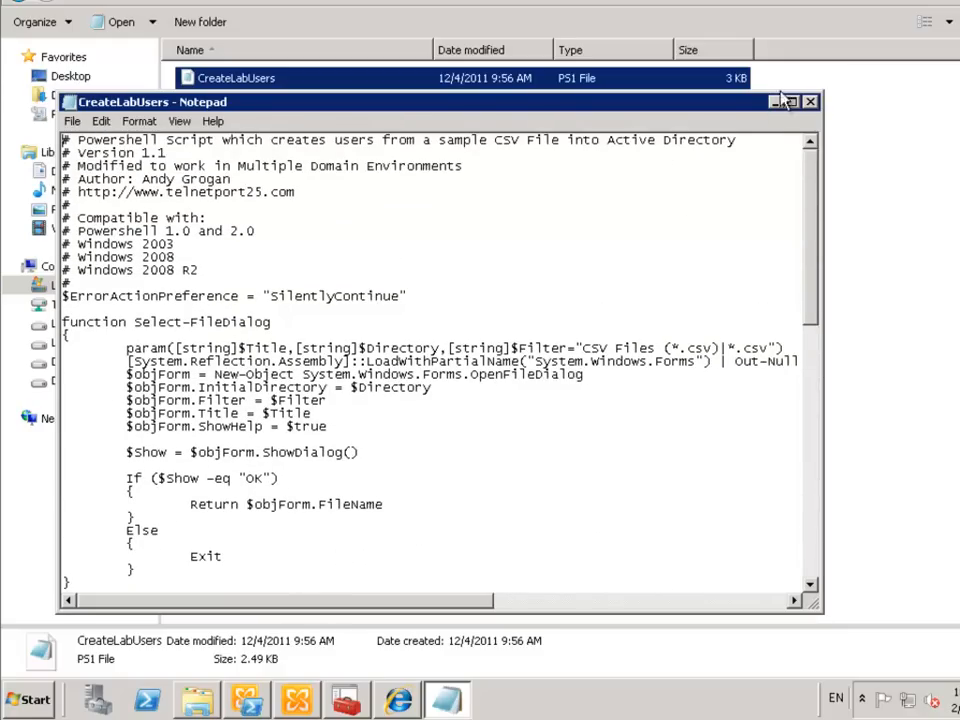
left_click(810, 104)
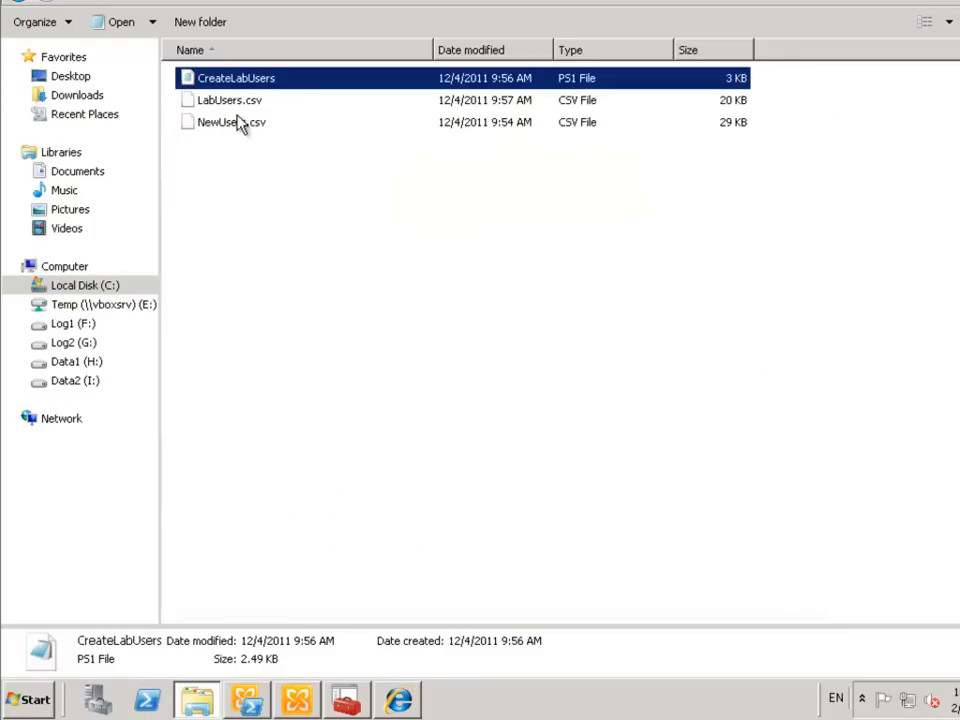
left_click(372, 198)
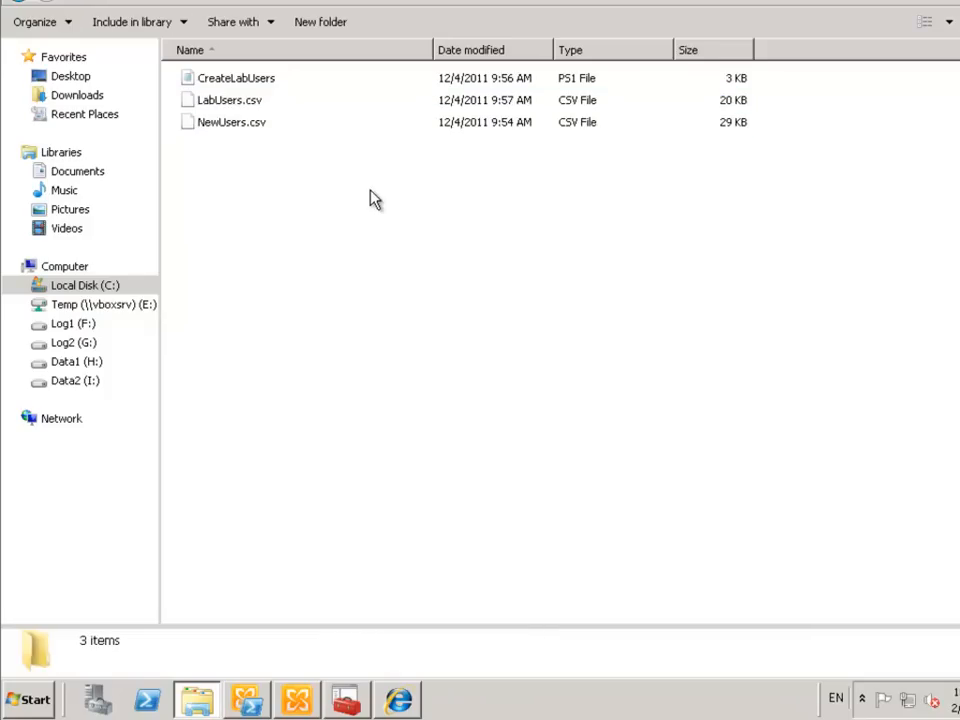
mouse_move(344, 208)
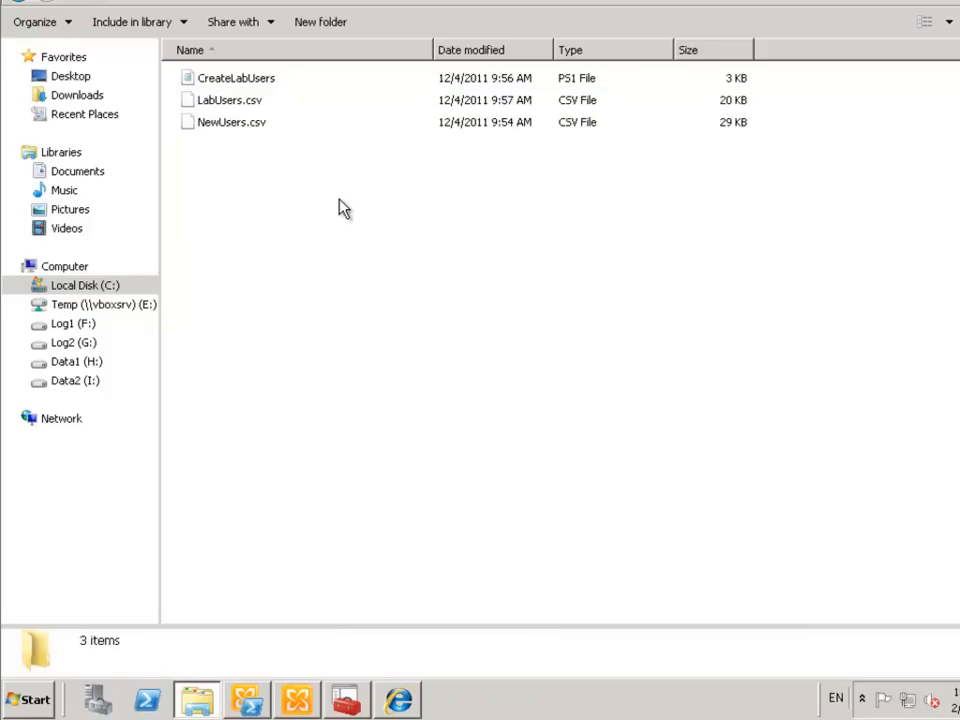
Open LabUsers.csv in Notepad and inspect the GivenName and samAccountName header fields
right_click(228, 100)
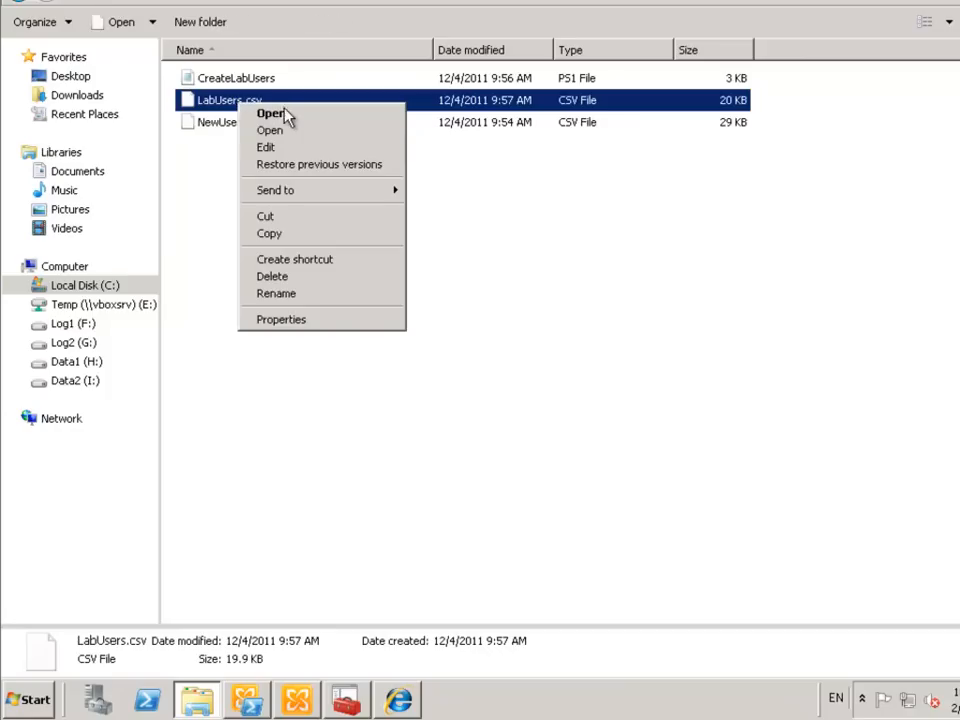
mouse_move(280, 148)
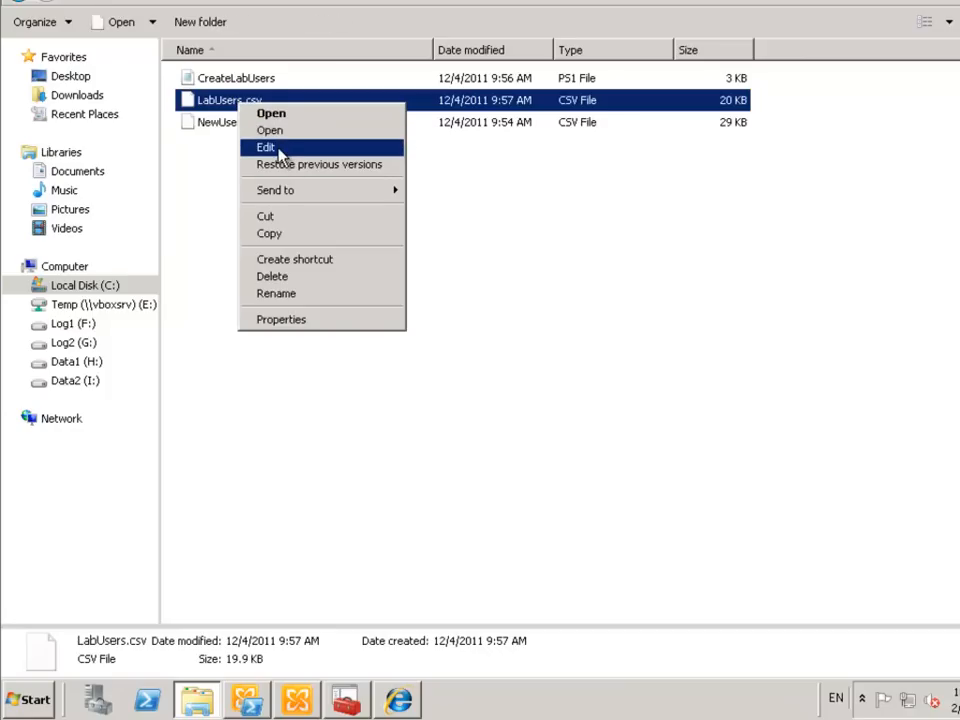
left_click(264, 148)
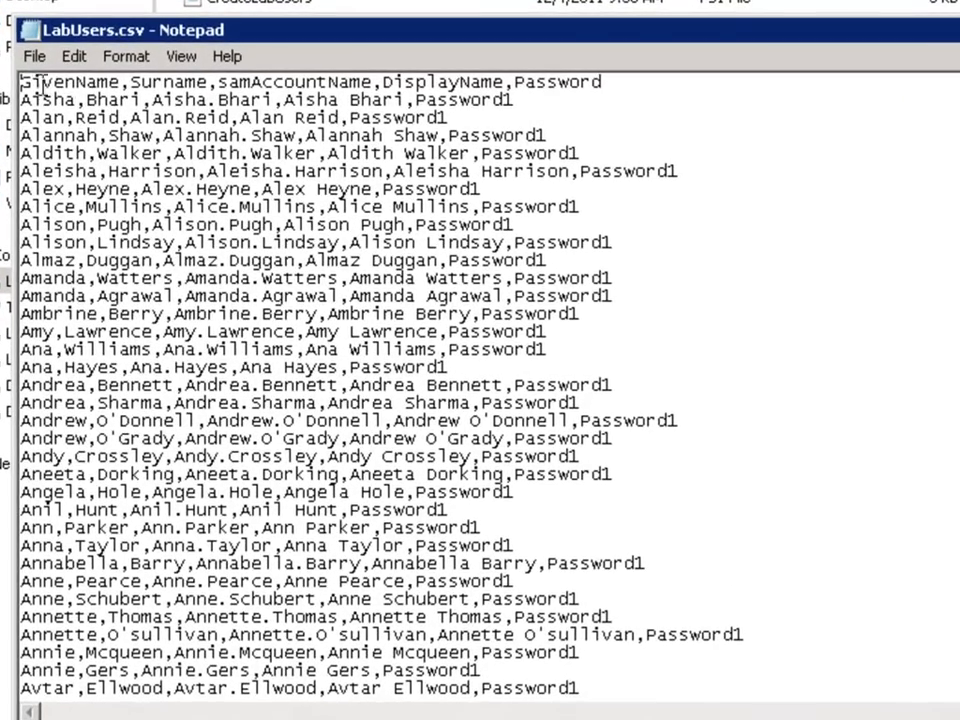
double_click(64, 94)
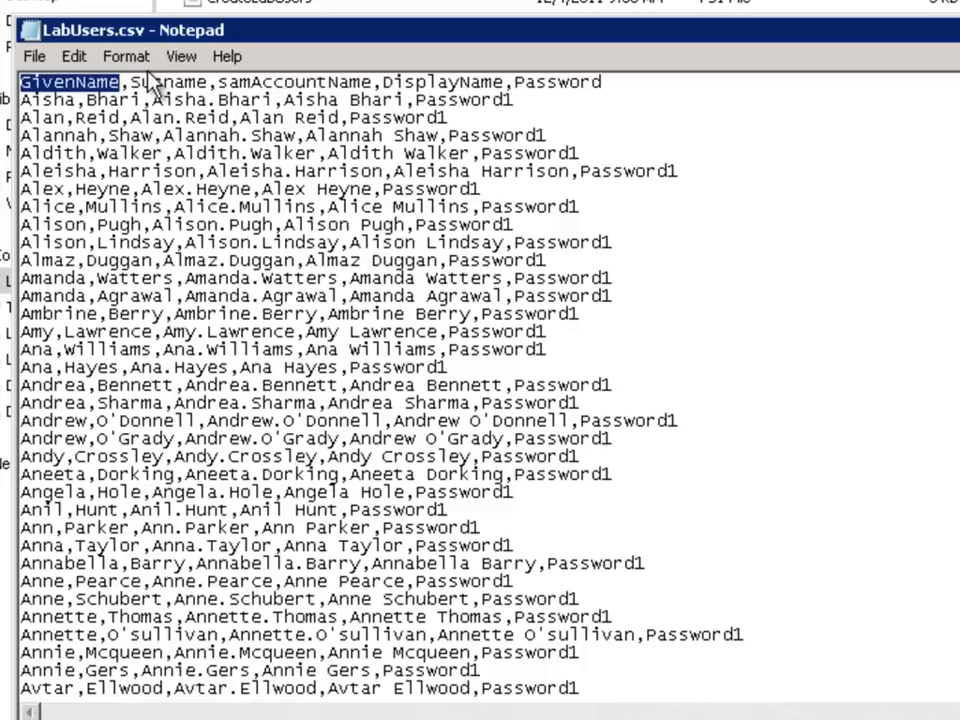
double_click(44, 84)
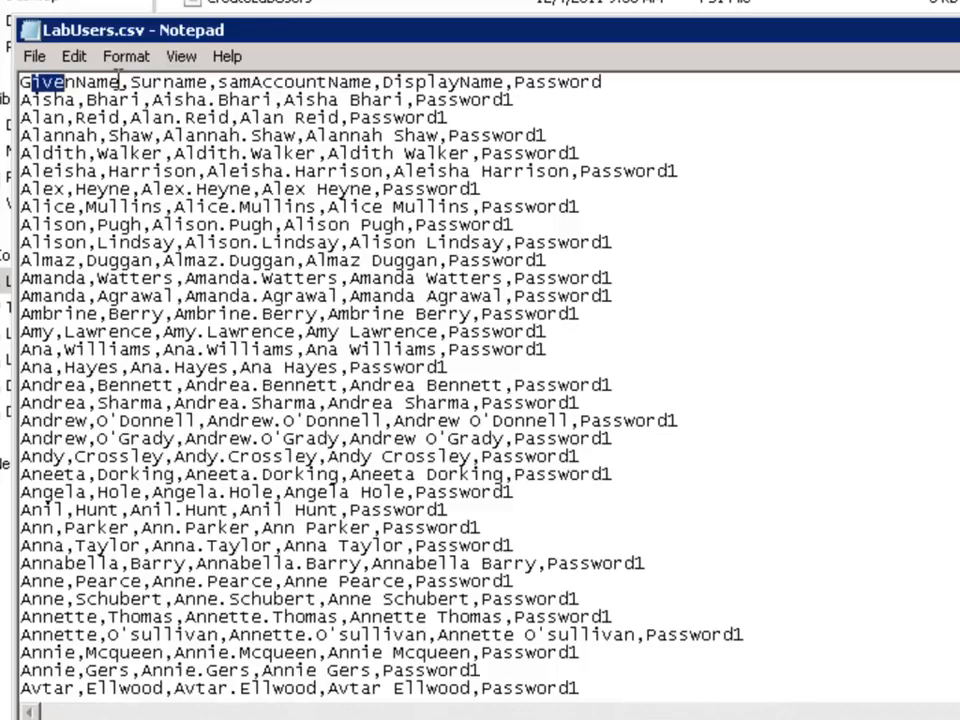
double_click(160, 80)
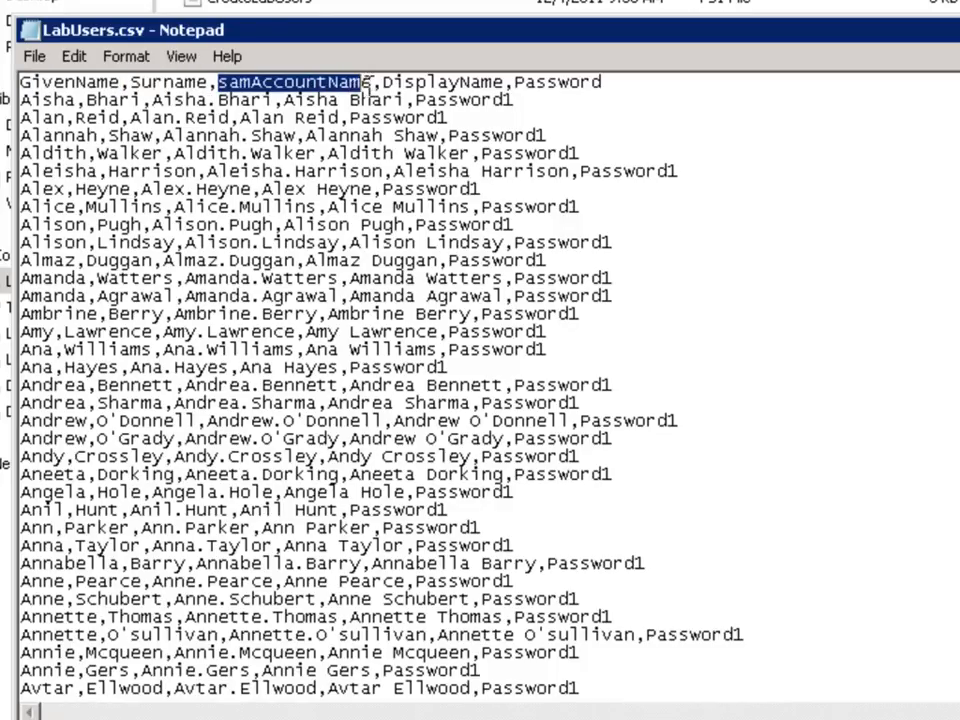
double_click(460, 82)
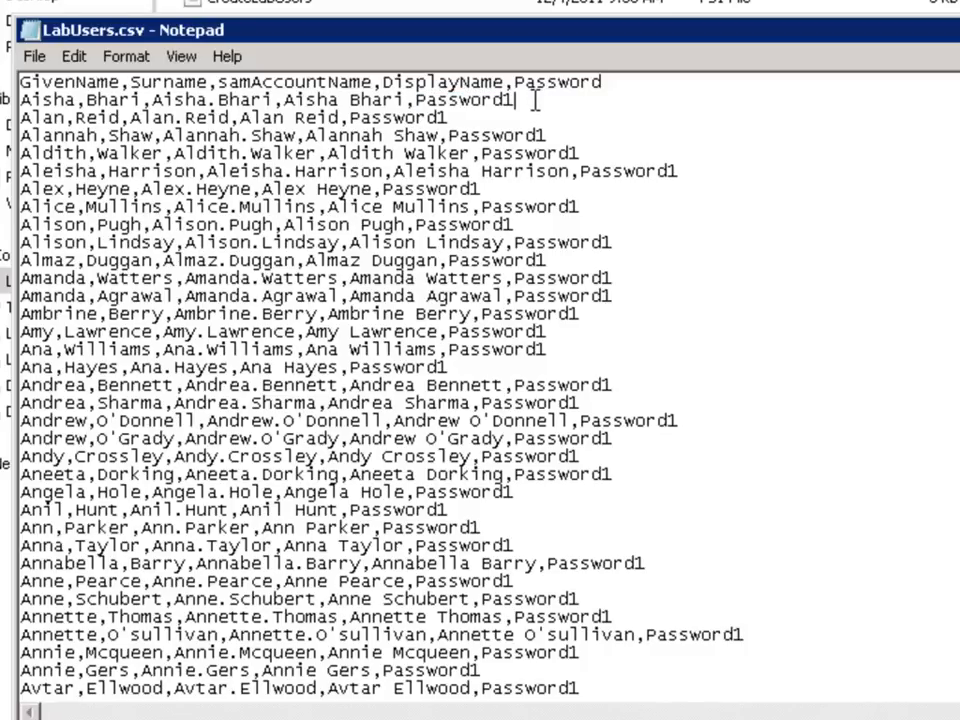
Bring up the Replace dialog with Ctrl+H, then cancel it
key("Ctrl+h")
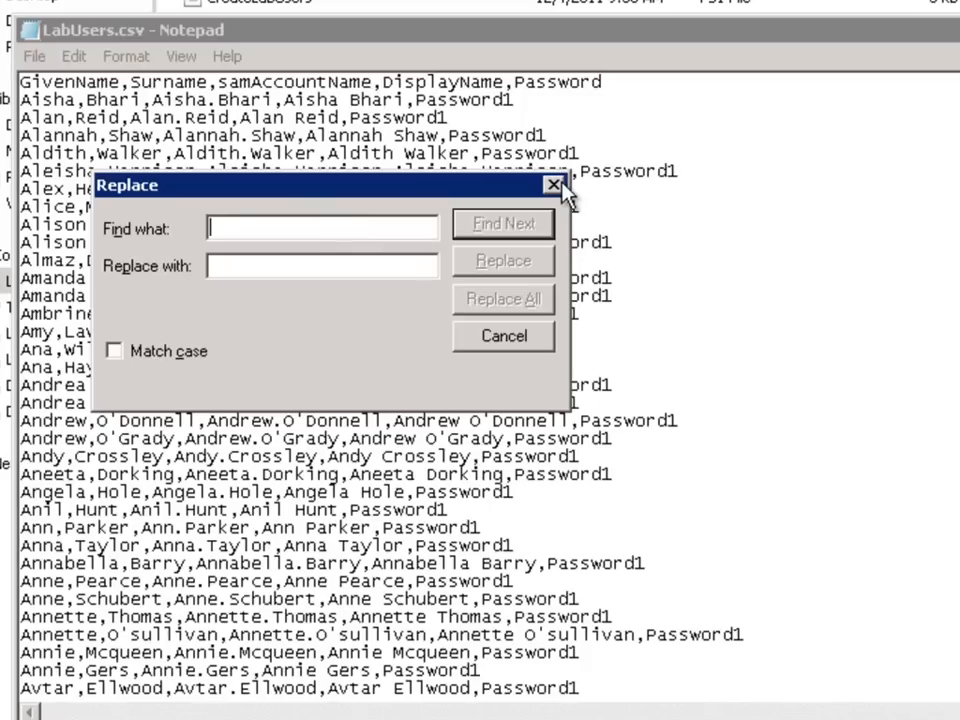
left_click(552, 188)
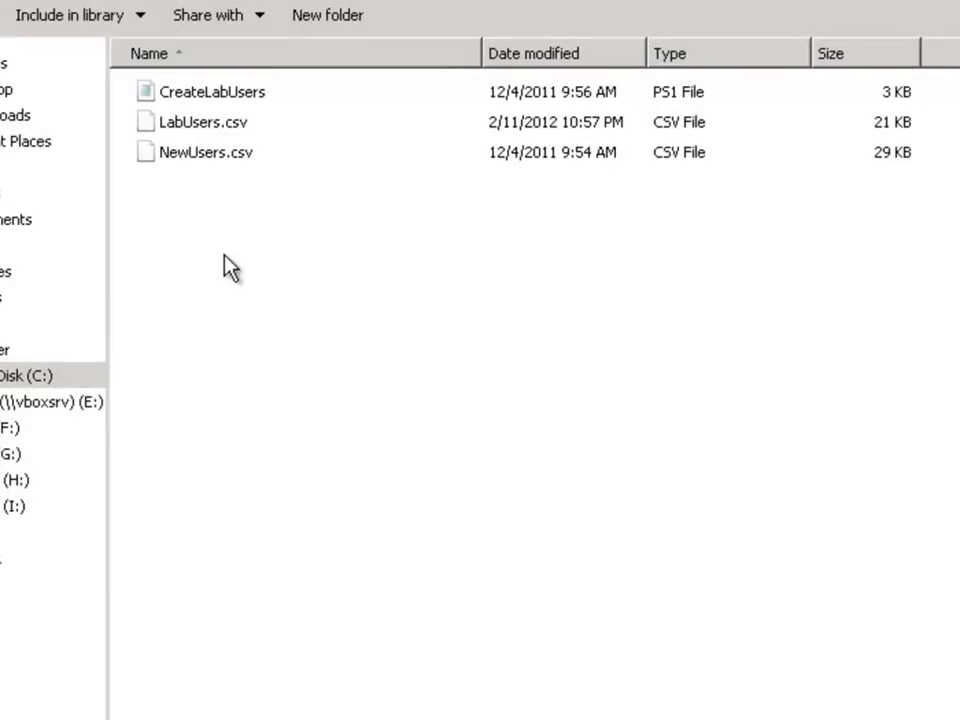
mouse_move(206, 132)
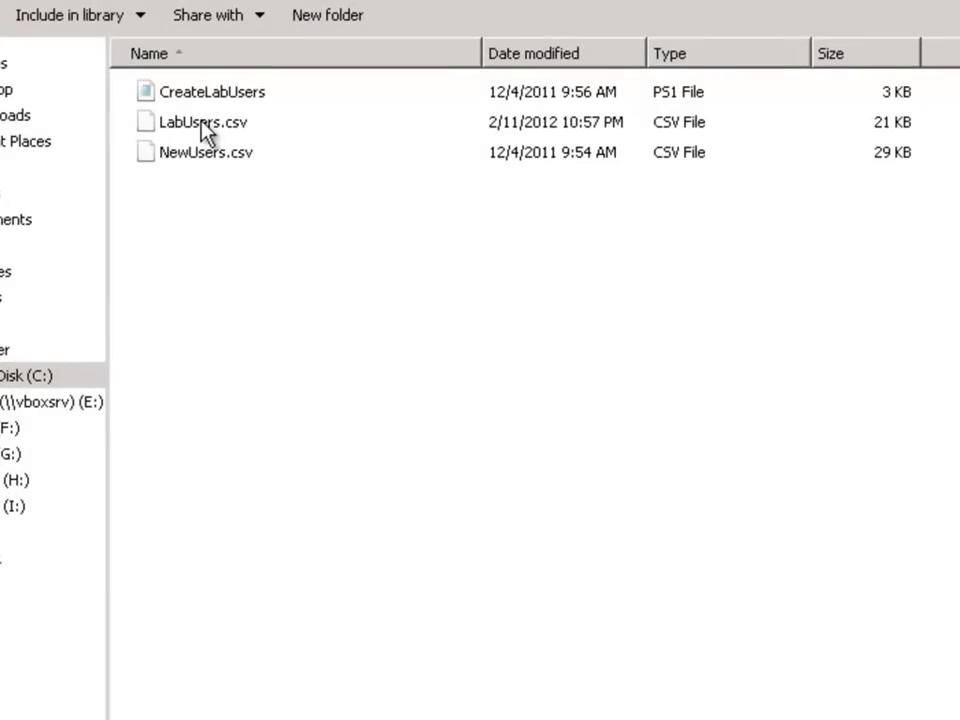
mouse_move(232, 210)
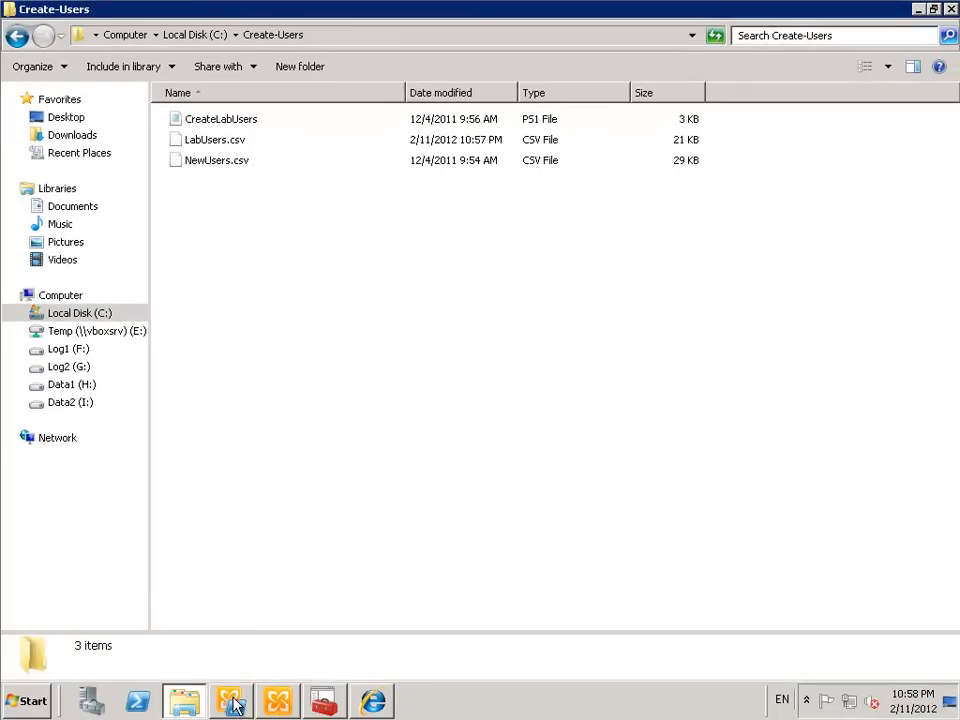
In the Exchange Management Shell, change to C:\Create-Users, list it and run CreateLabUsers.ps1
left_click(232, 700)
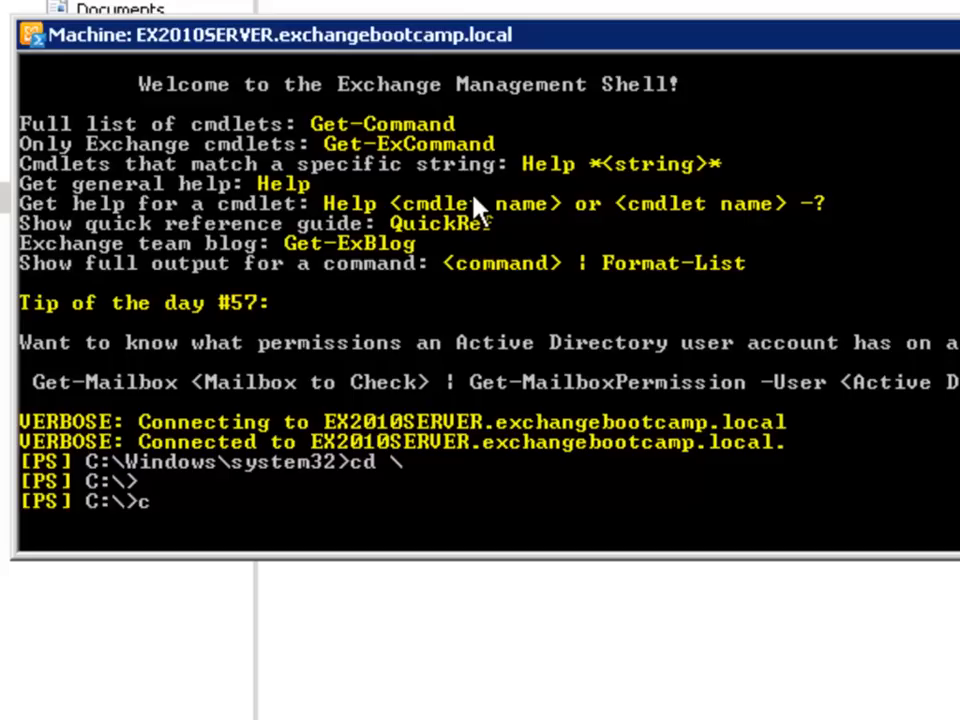
type("d .\\Create-Users")
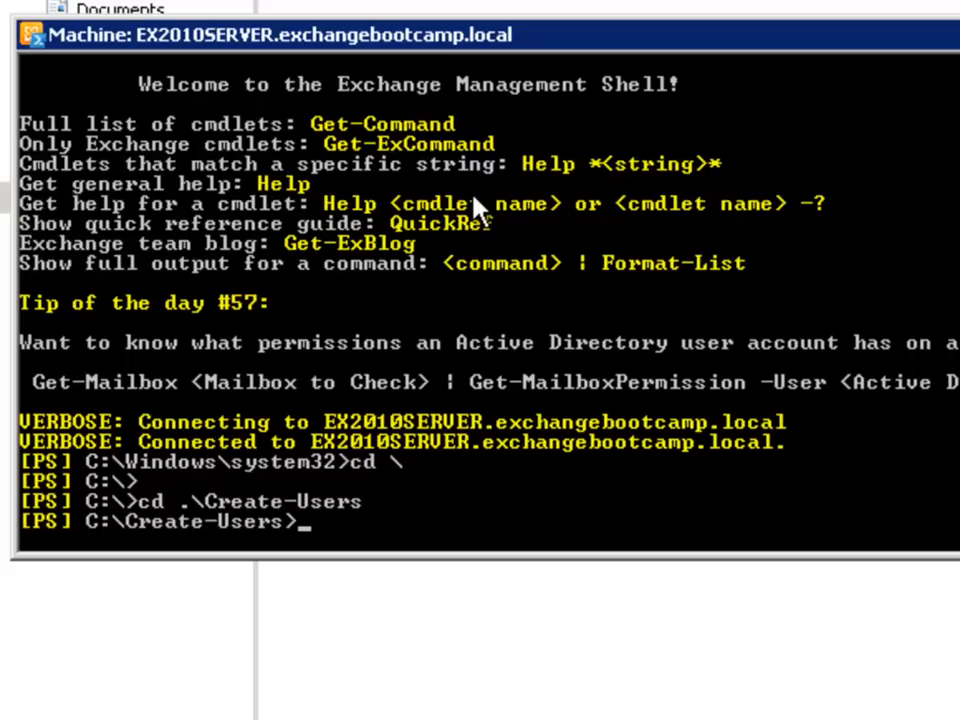
type("dir")
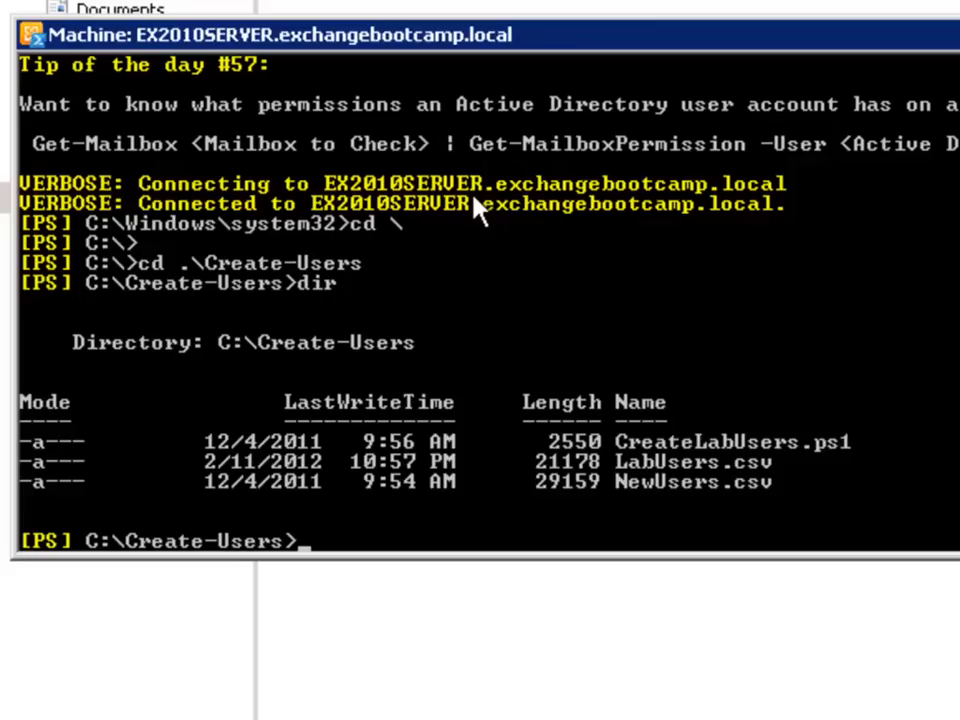
type("createl")
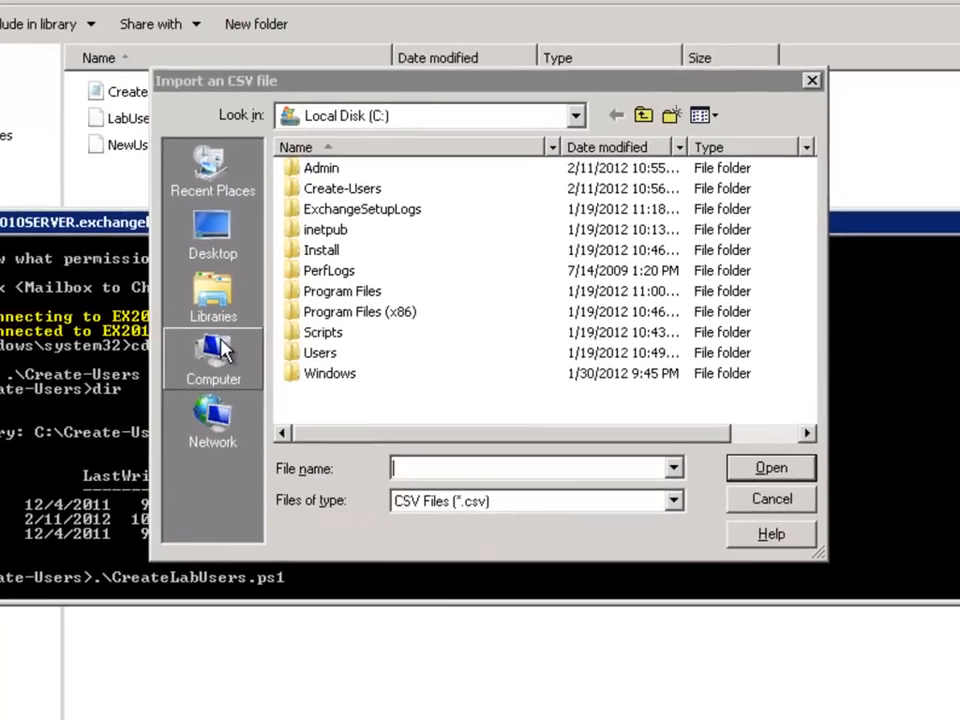
mouse_move(404, 452)
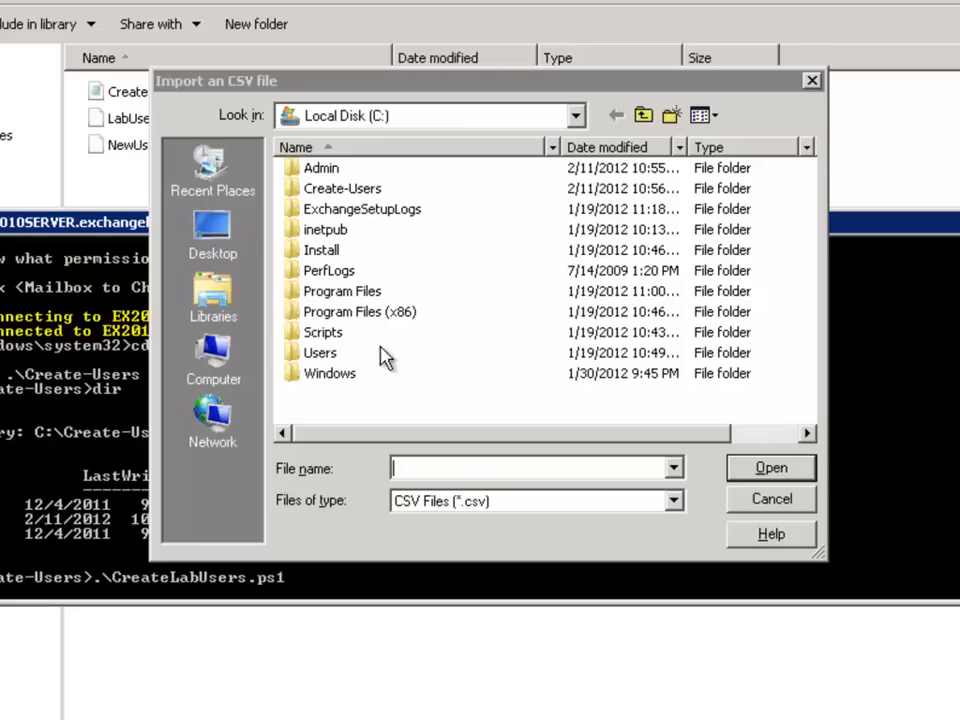
Choose LabUsers.csv from Create-Users as the script's import CSV
double_click(344, 188)
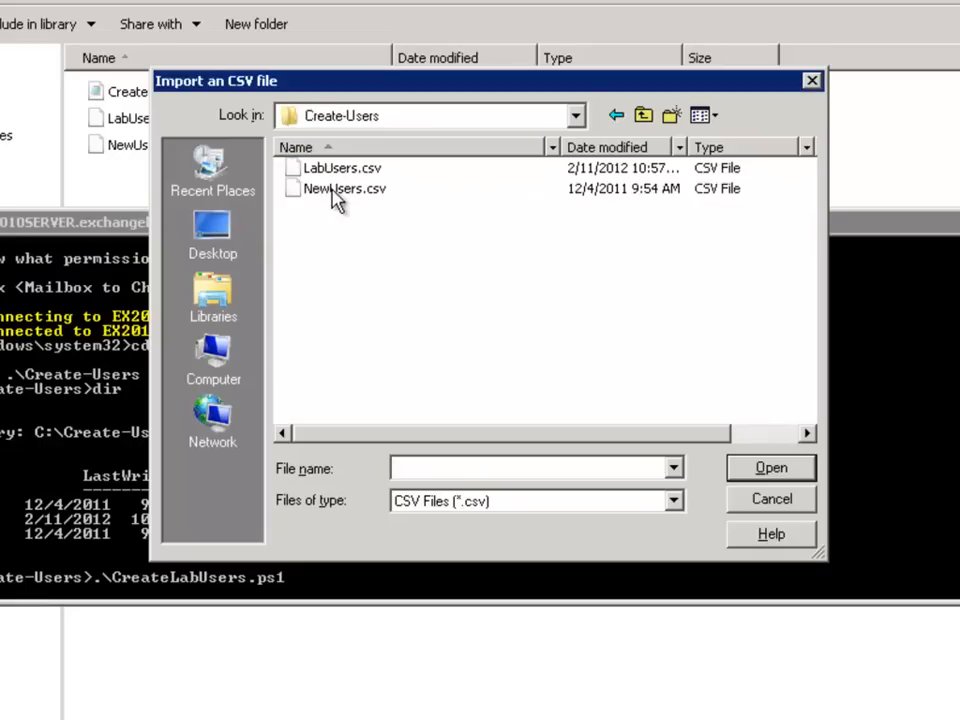
left_click(342, 168)
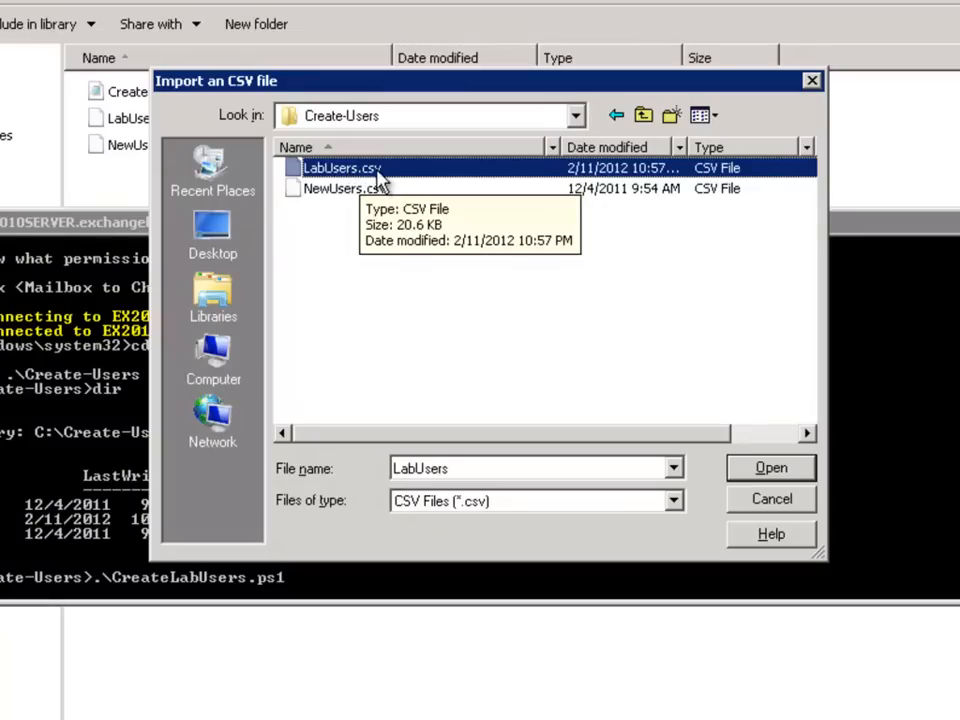
mouse_move(770, 468)
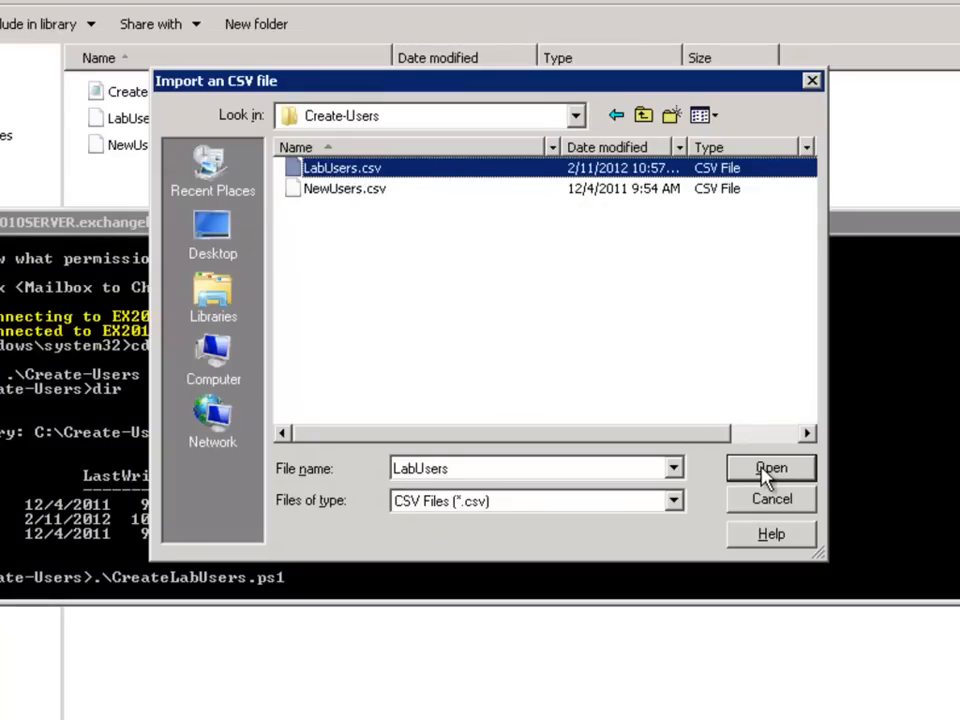
left_click(772, 468)
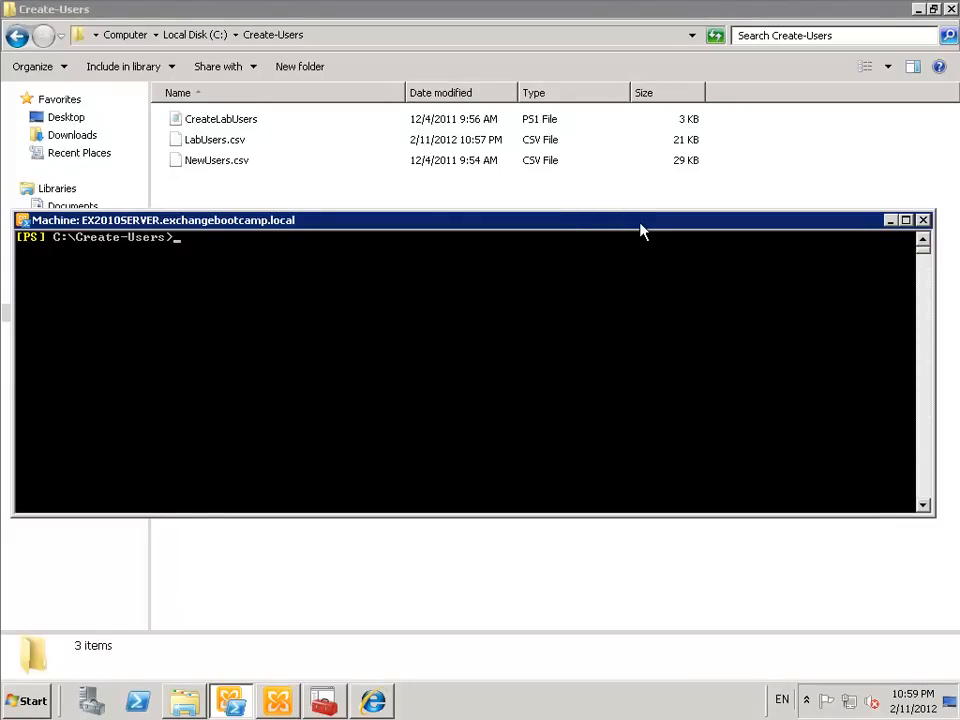
mouse_move(456, 250)
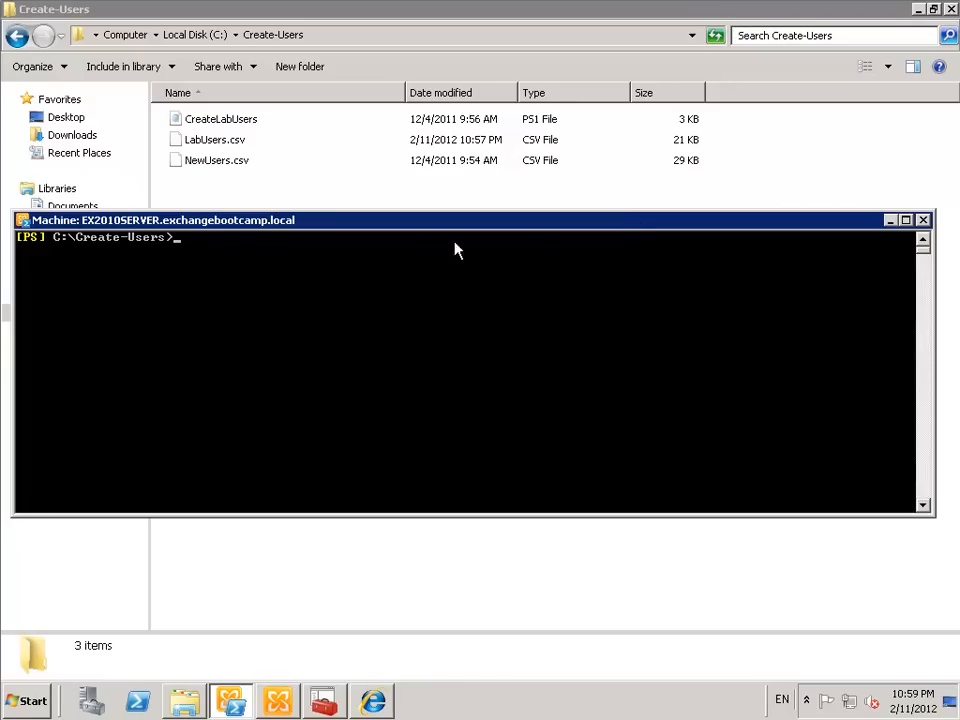
mouse_move(236, 374)
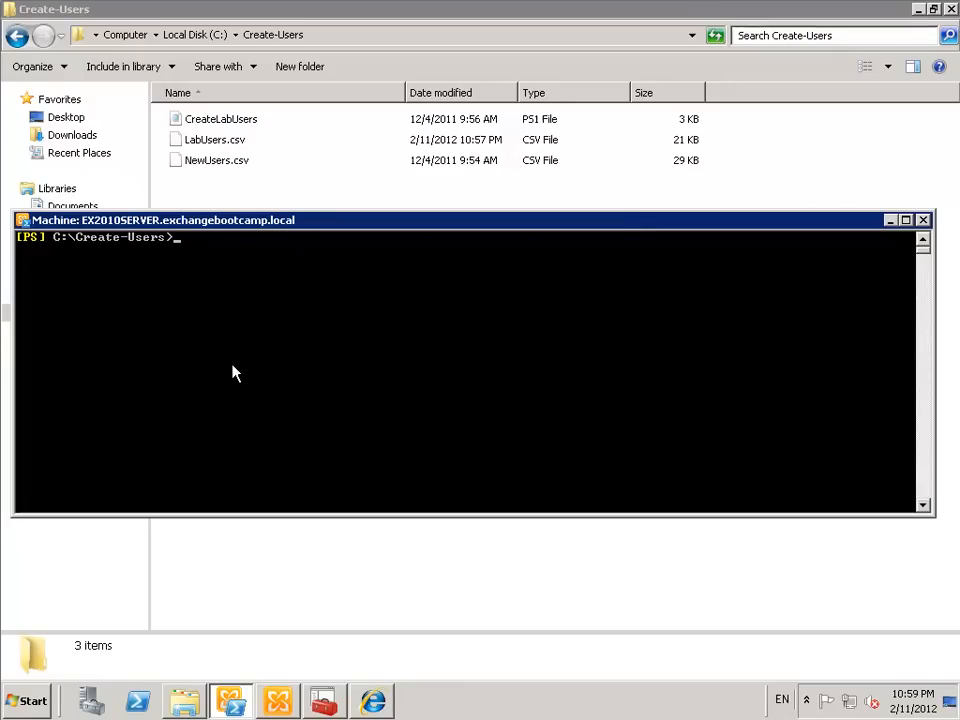
mouse_move(216, 272)
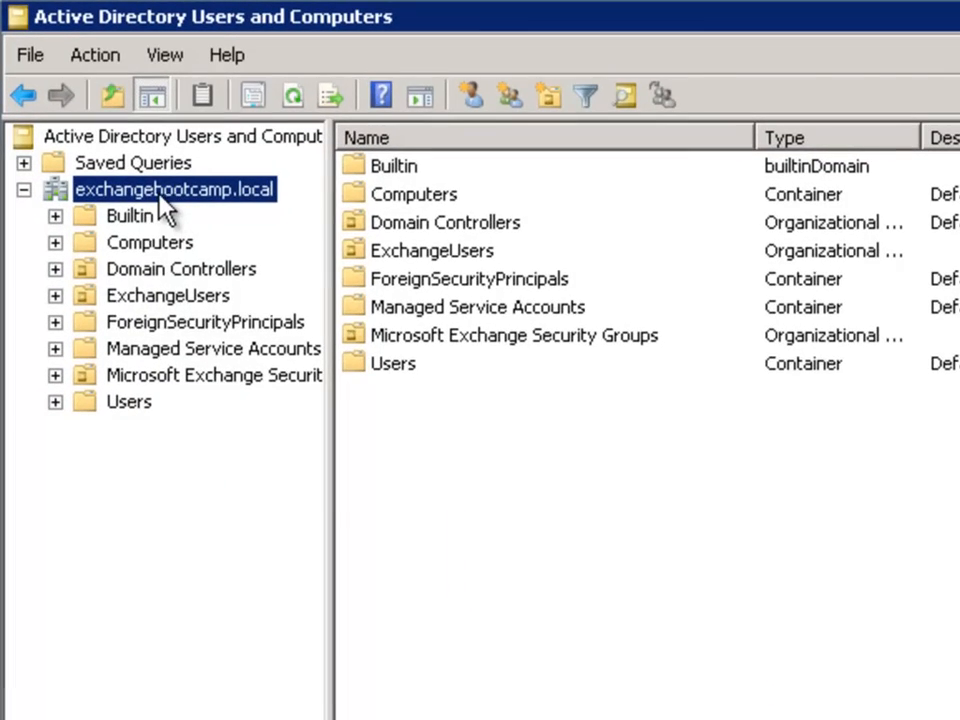
Browse the ExchangeUsers OU and its script-created lab user accounts
left_click(168, 296)
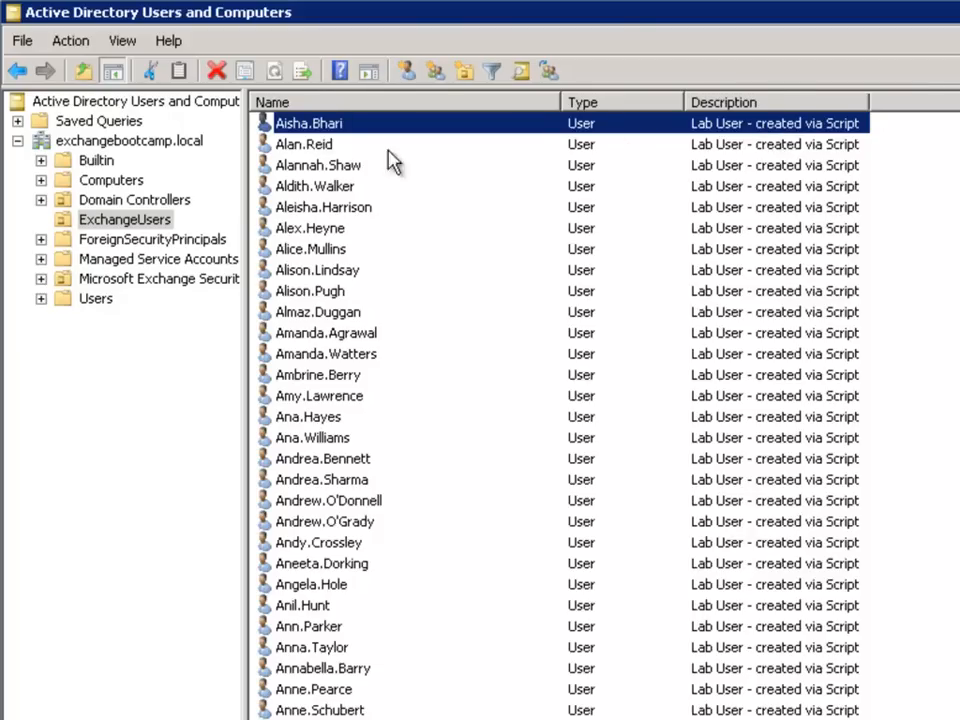
left_click(326, 332)
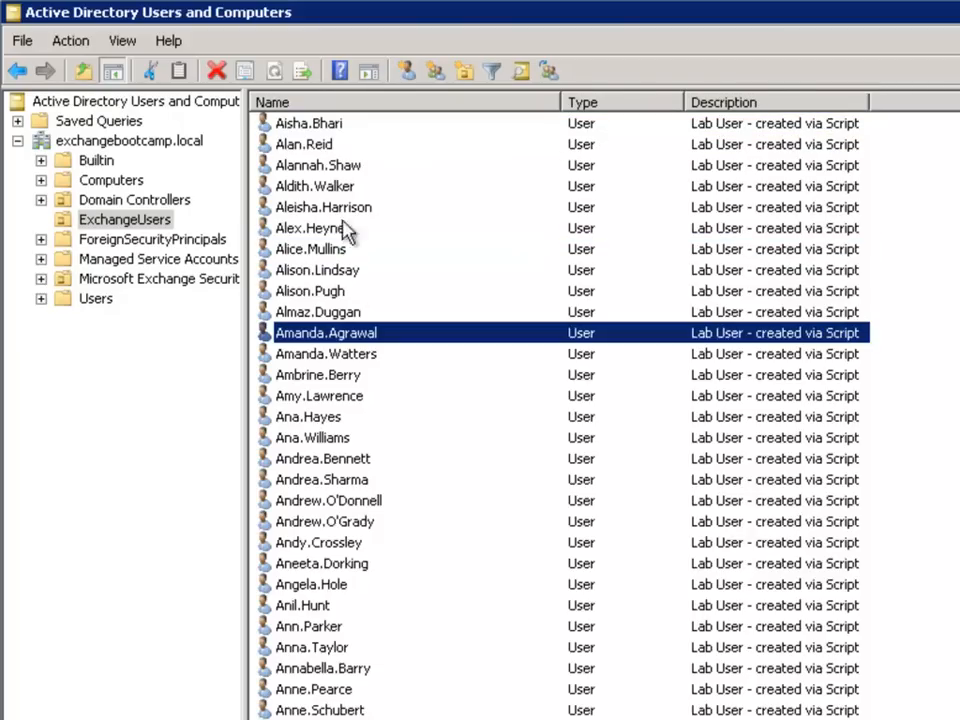
scroll("down", 3)
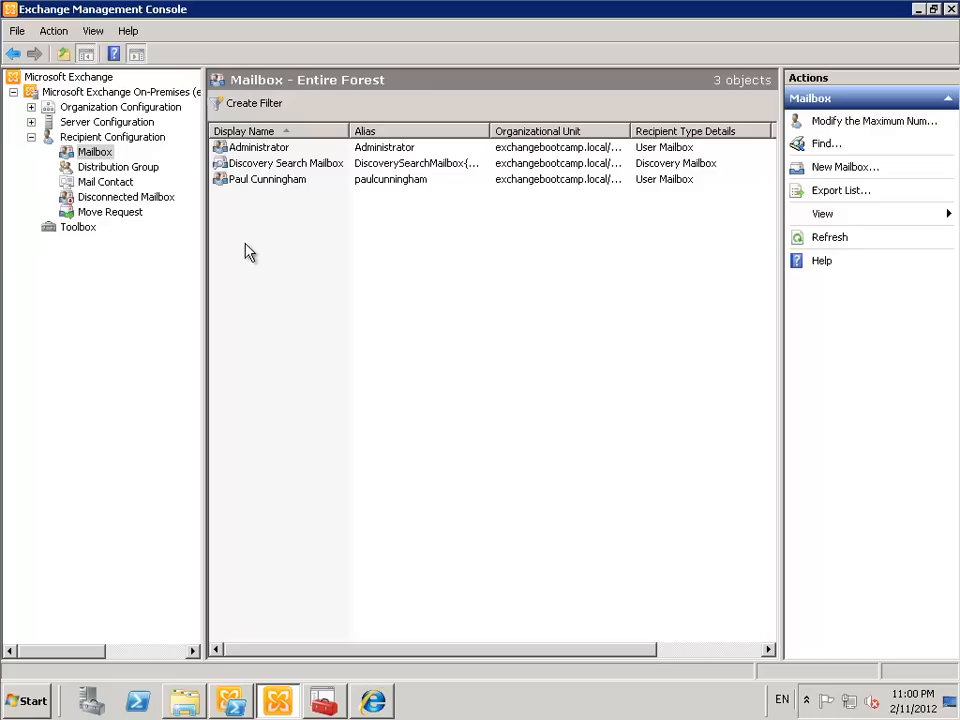
Start a New Mailbox wizard for a User Mailbox on existing users and open the user picker
left_click(82, 152)
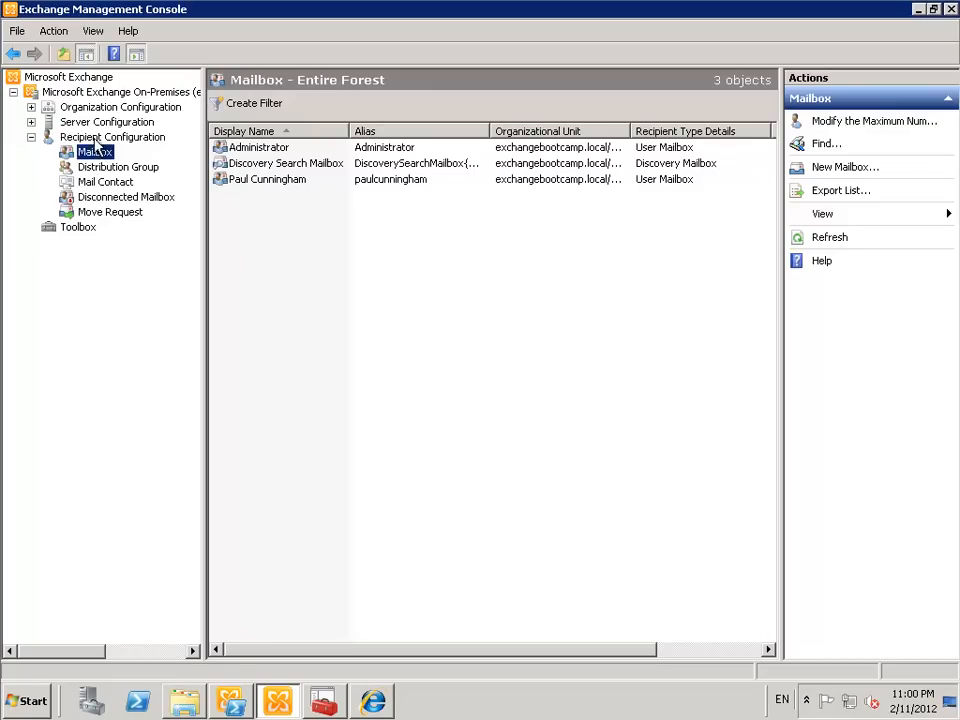
mouse_move(90, 168)
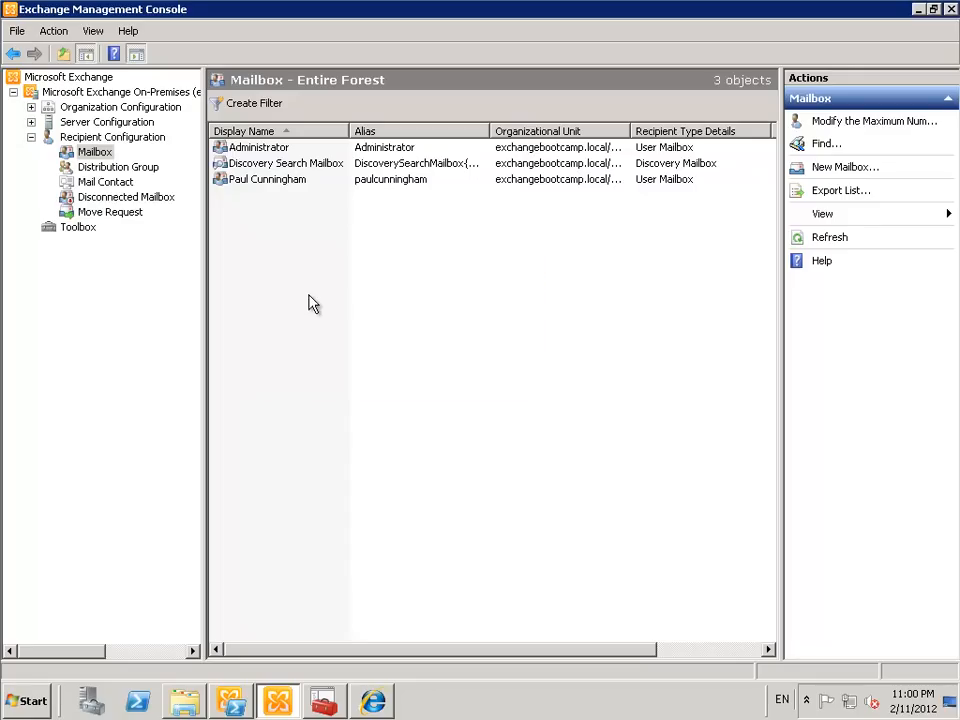
left_click(844, 168)
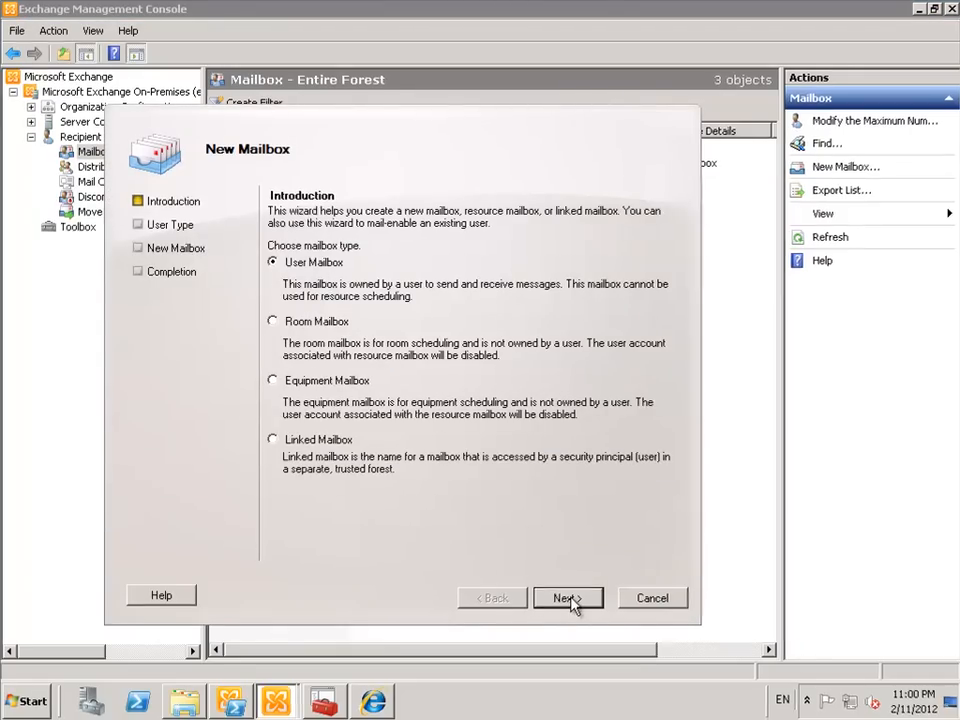
left_click(568, 596)
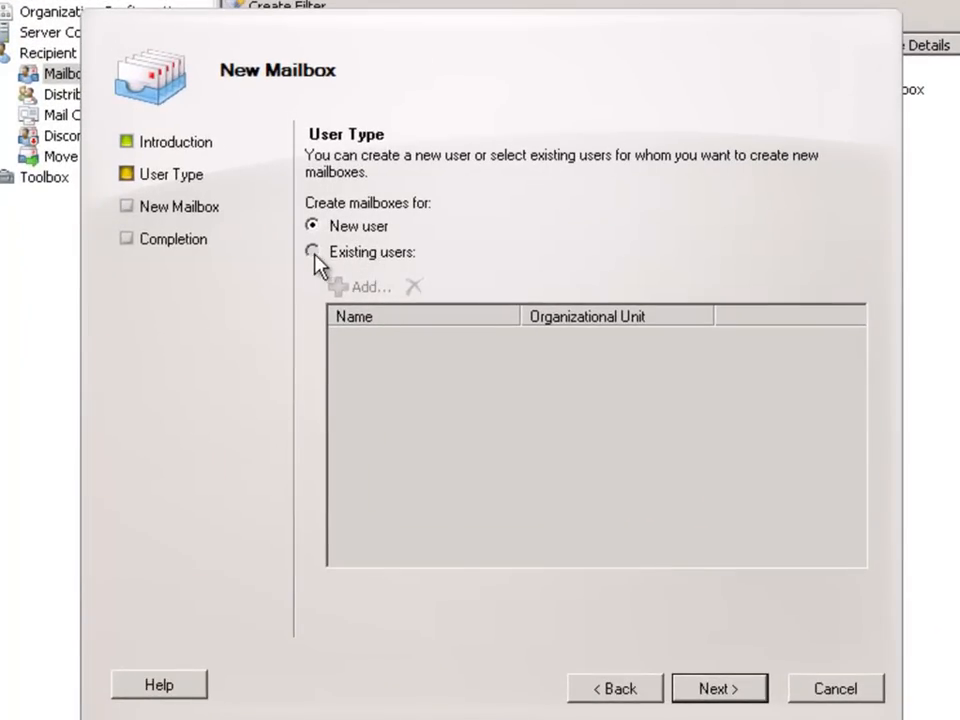
left_click(312, 252)
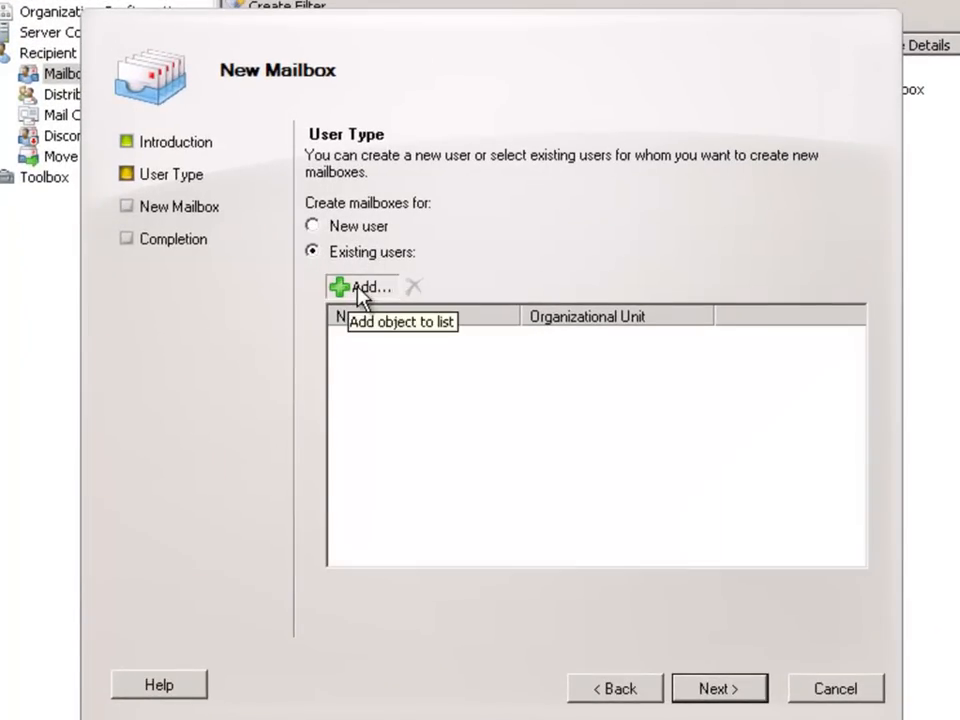
left_click(364, 286)
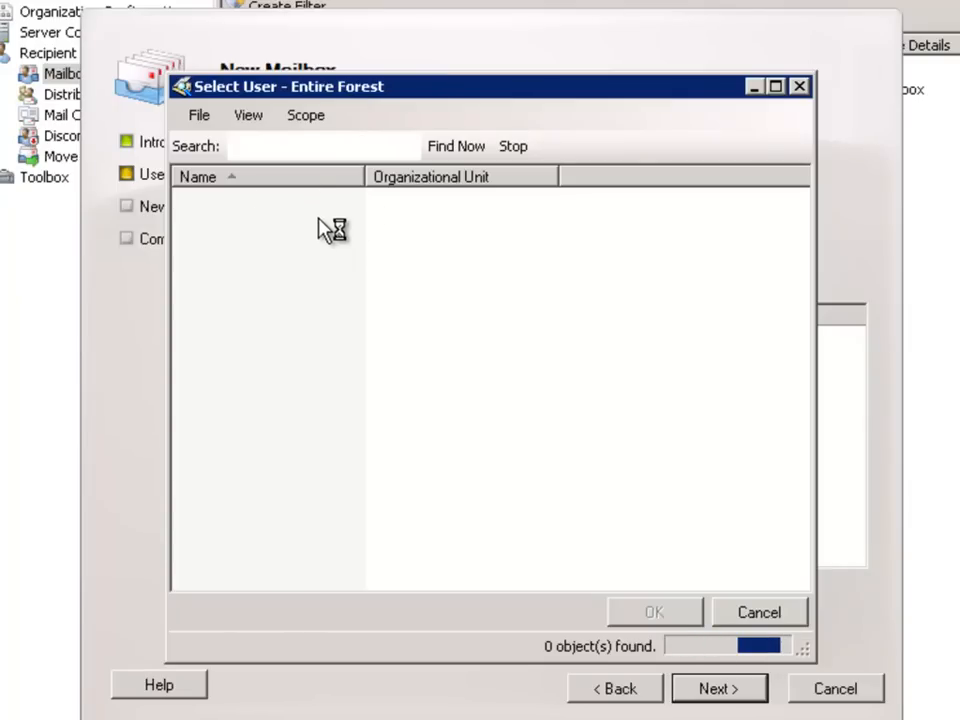
Select all 387 ExchangeUsers accounts, add them and advance to Mailbox Settings
left_click(456, 146)
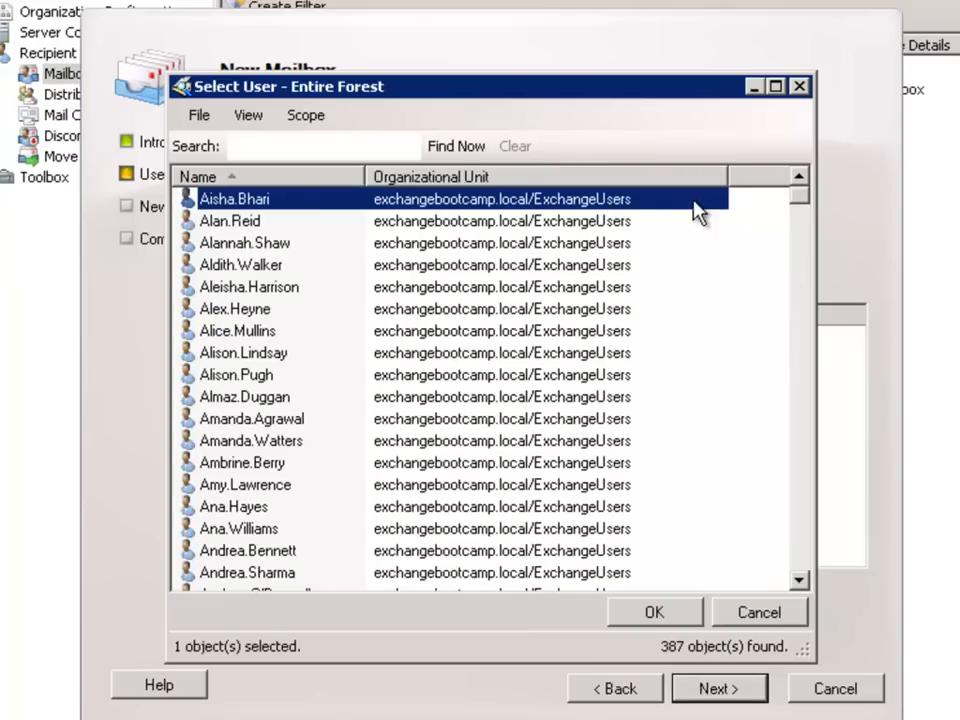
scroll("down", 3)
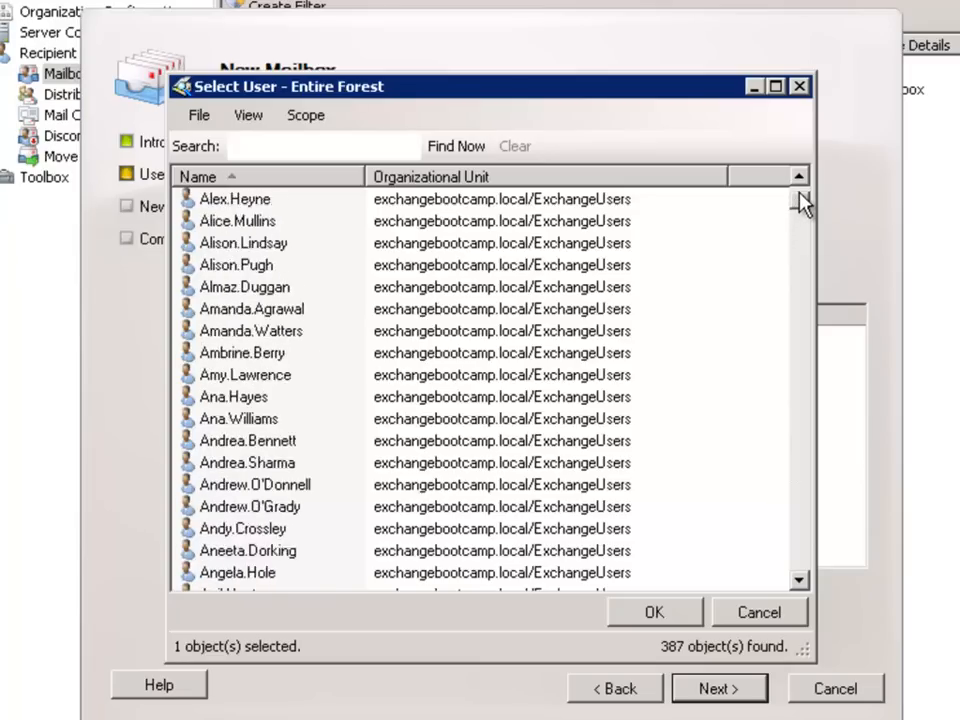
left_click_drag(800, 200, 800, 564)
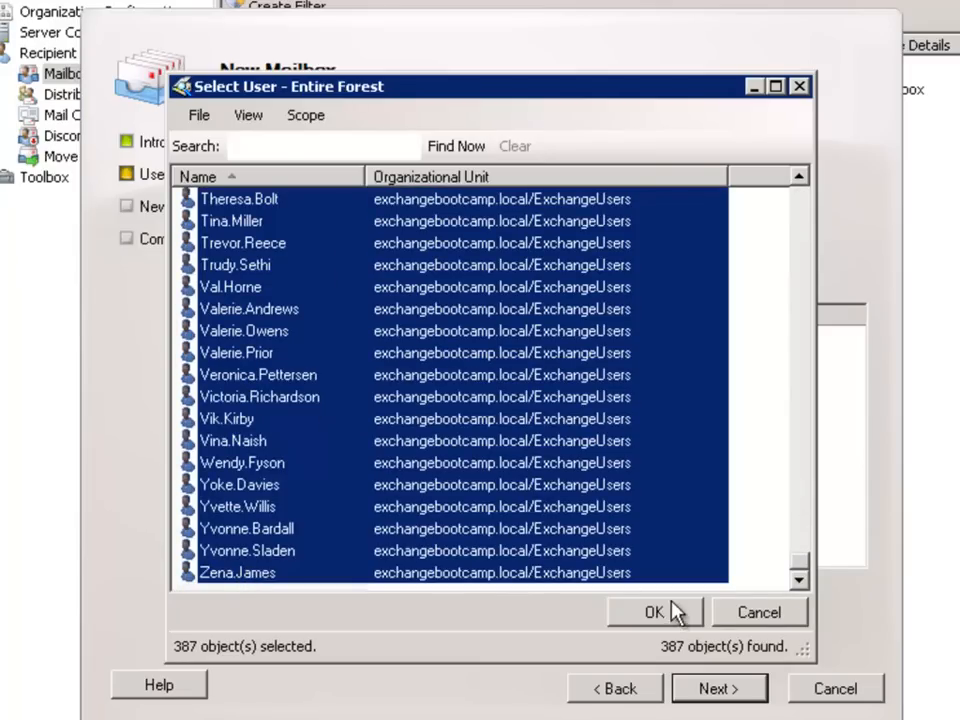
left_click(652, 612)
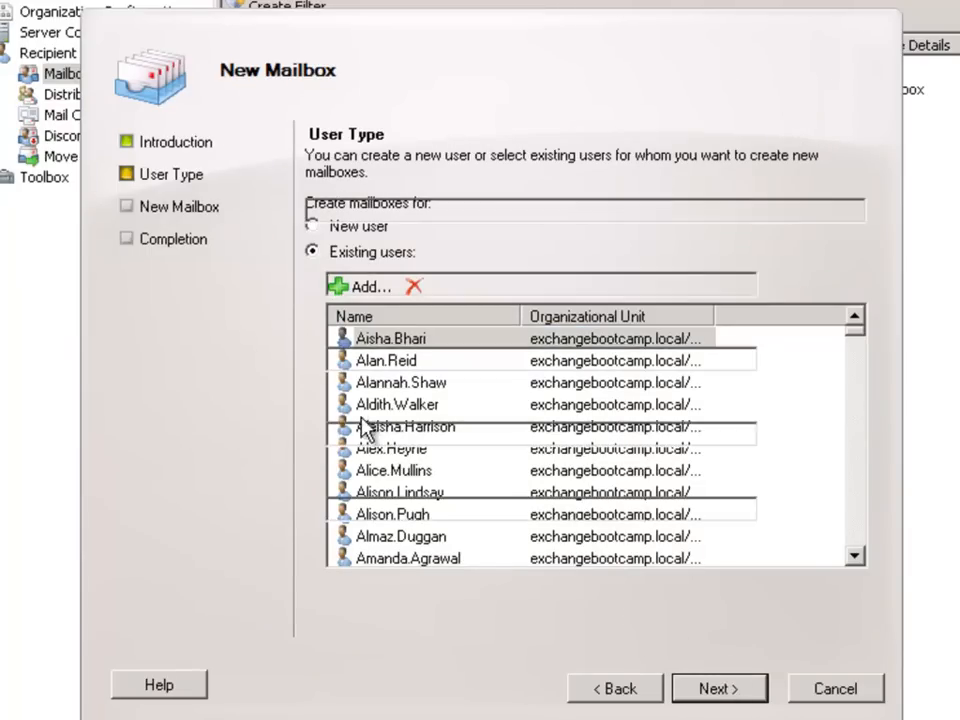
left_click(720, 688)
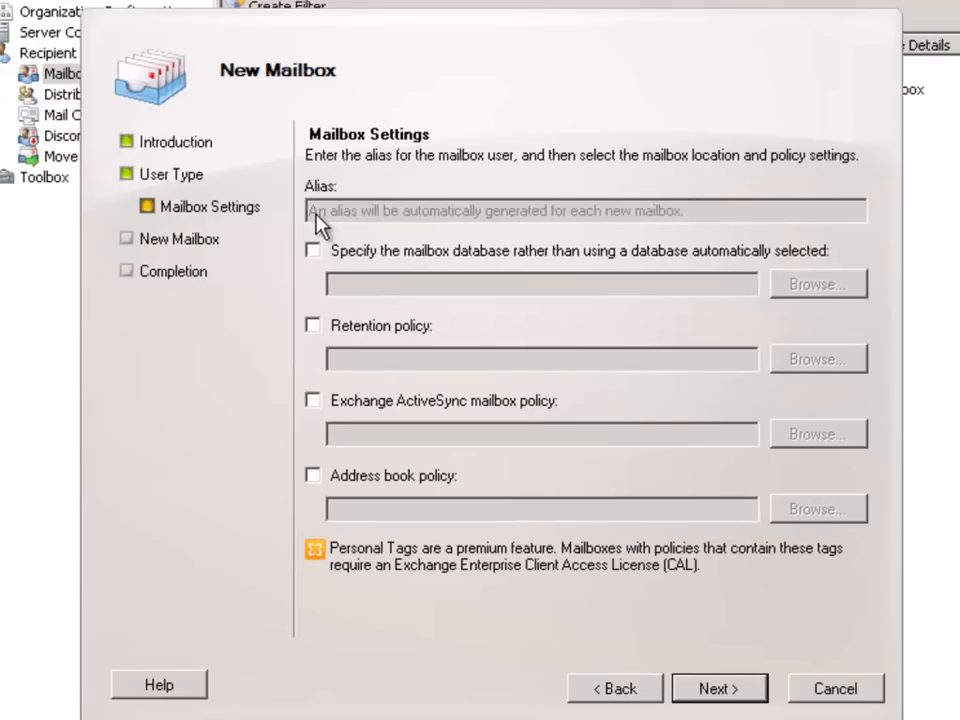
mouse_move(624, 244)
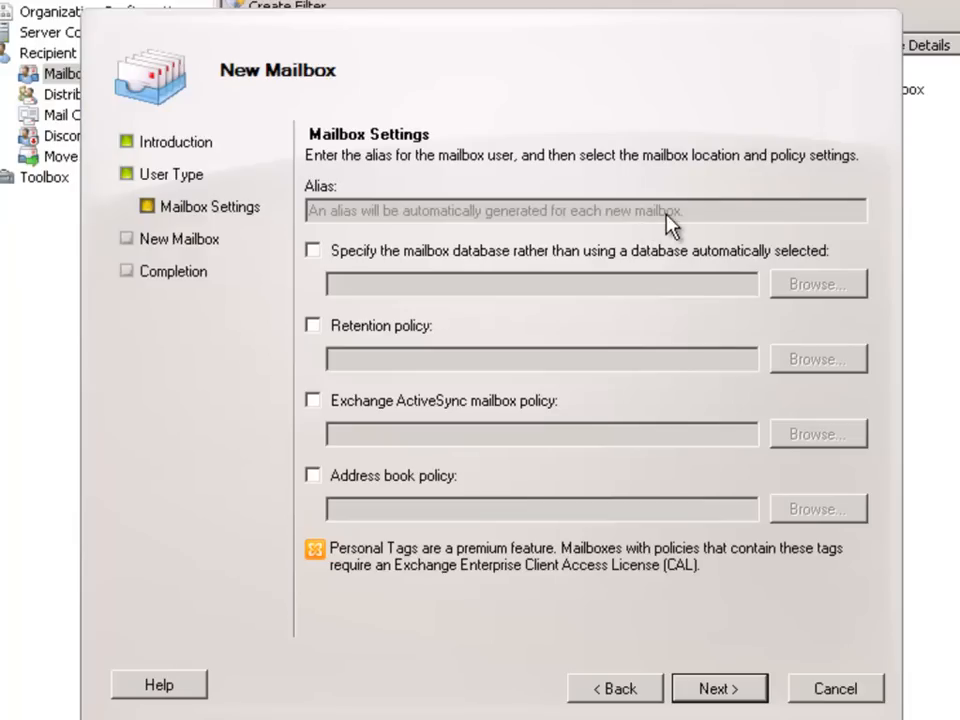
mouse_move(568, 162)
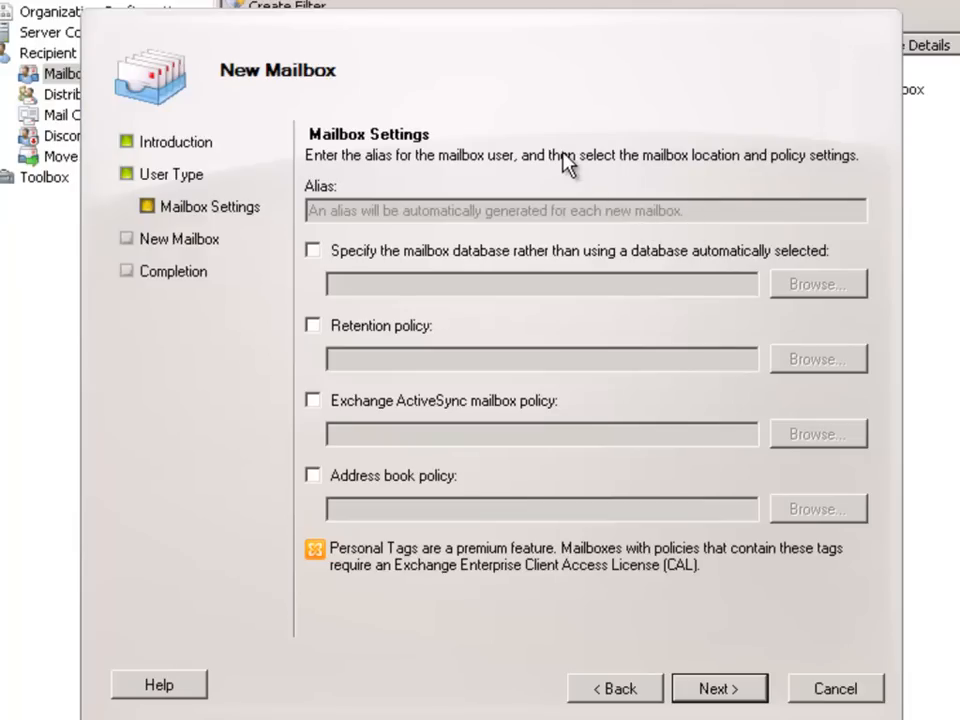
mouse_move(560, 164)
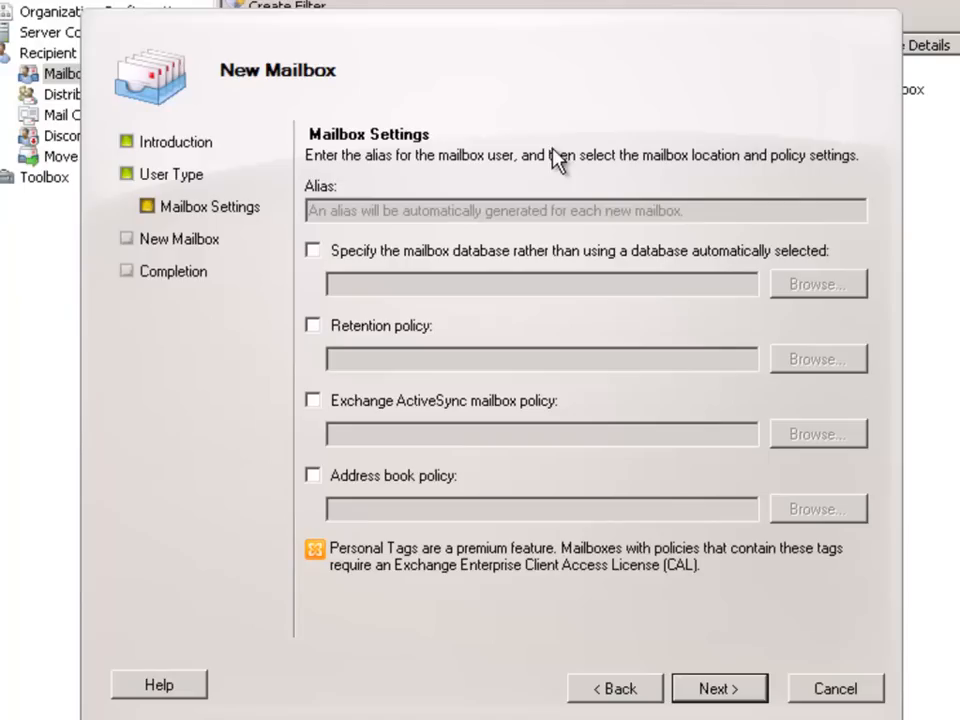
mouse_move(338, 260)
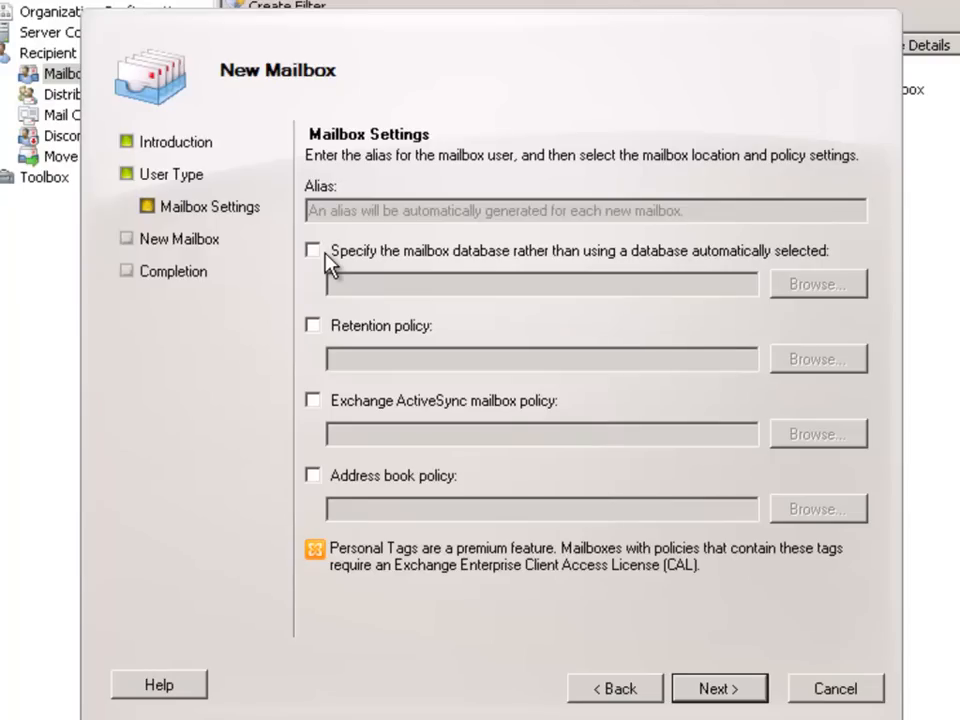
mouse_move(374, 268)
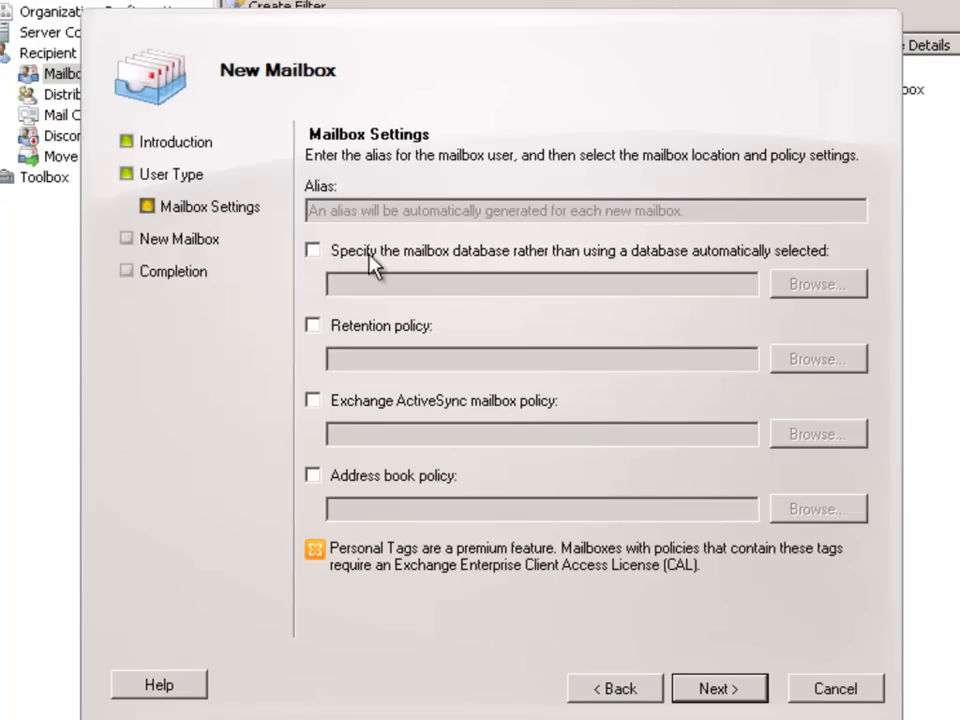
mouse_move(320, 268)
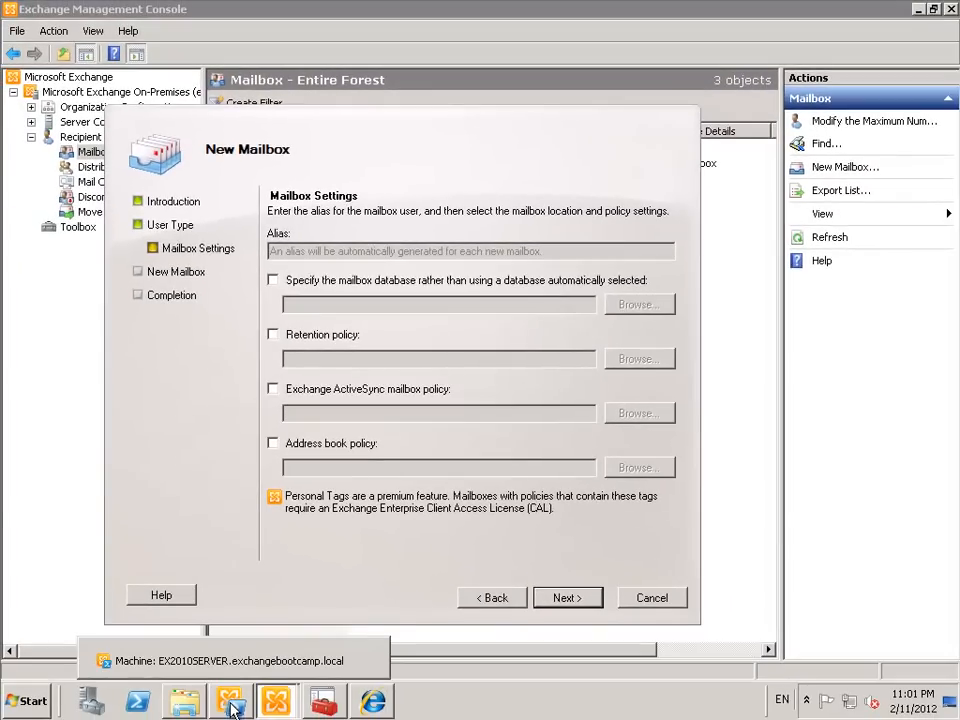
Leave the mailbox database automatic and bring the Exchange Management Shell forward
left_click(218, 704)
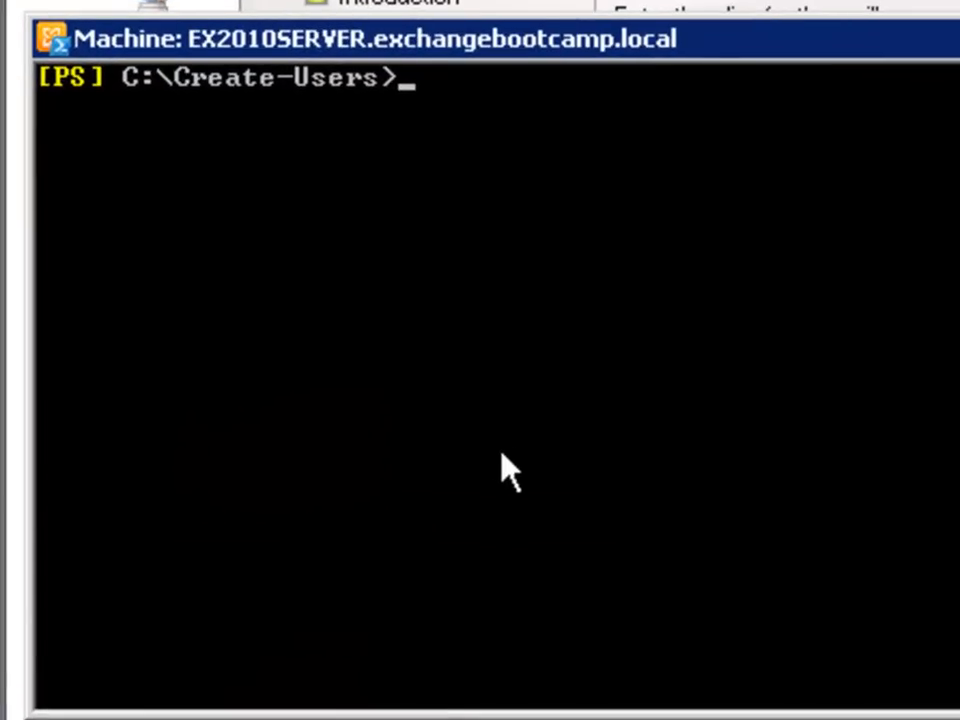
Enter Get-Mailbox | Group-Object -property:database | select name,count to count mailboxes per database
type("get-")
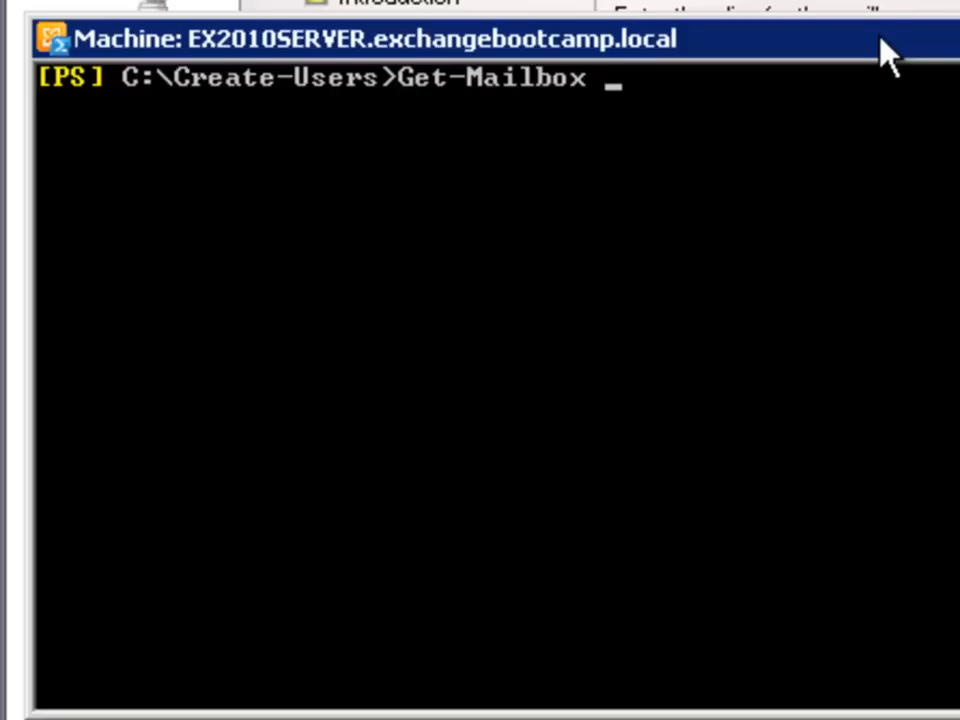
type("|")
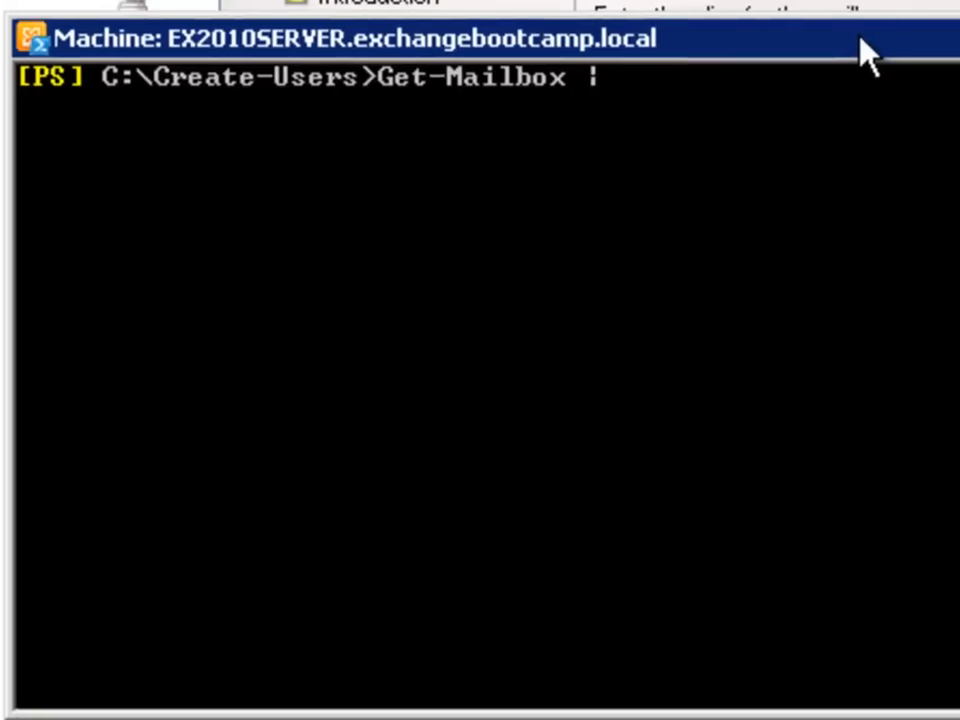
type("gro")
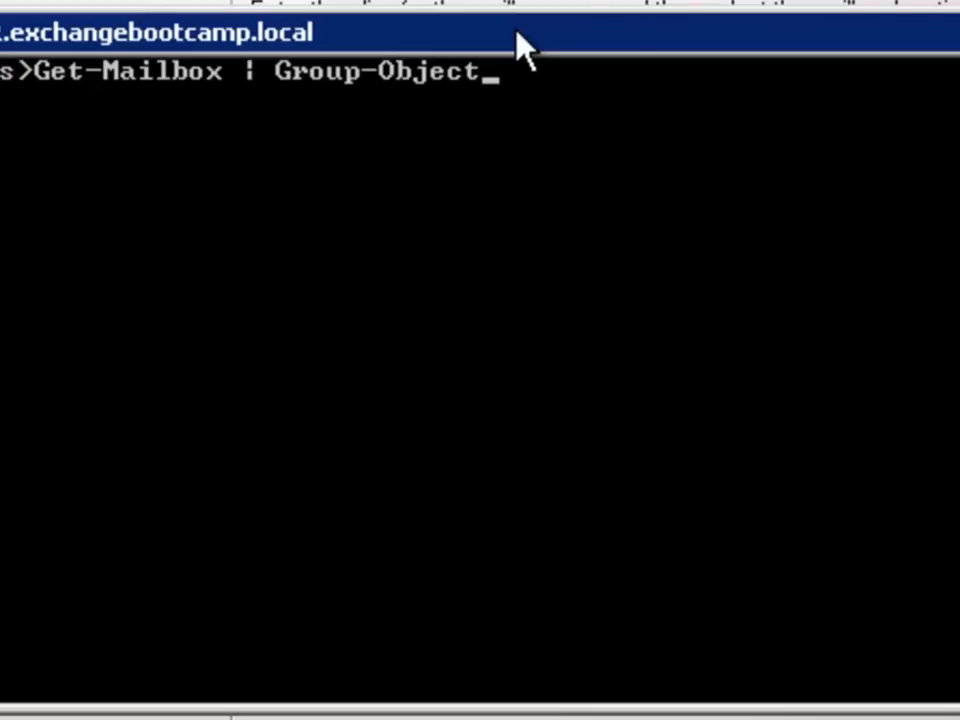
type("-property:database | select name,cou")
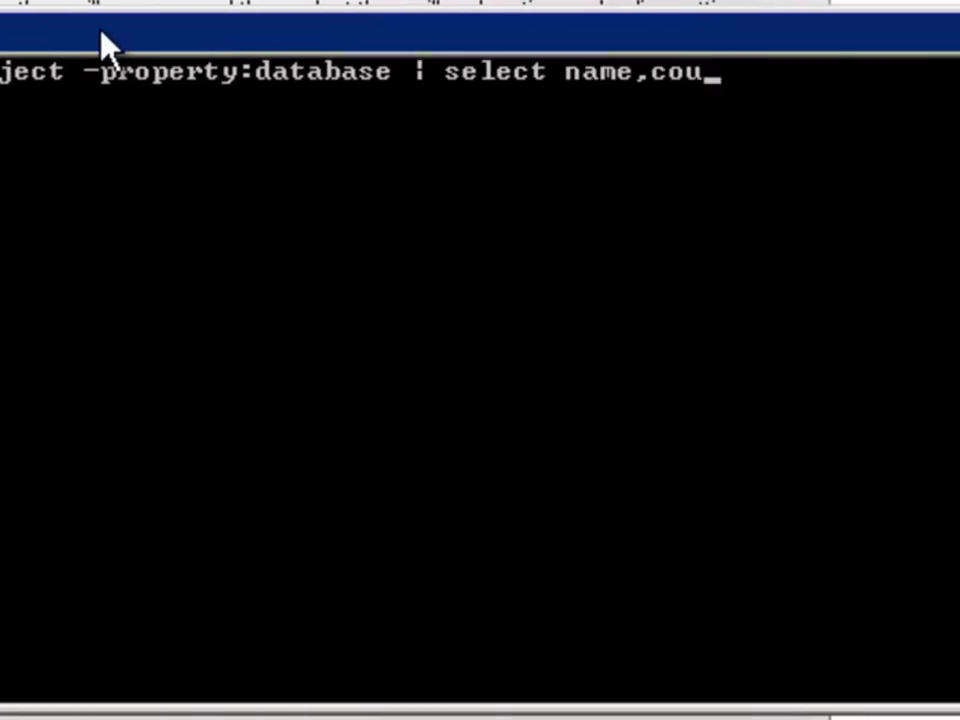
type("nt |")
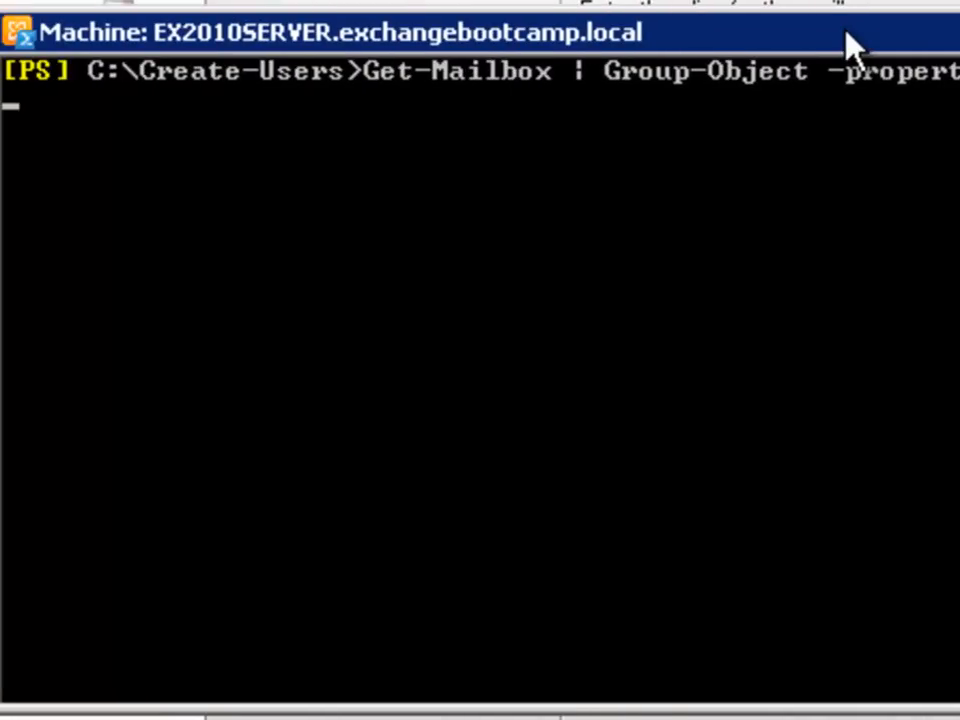
mouse_move(758, 210)
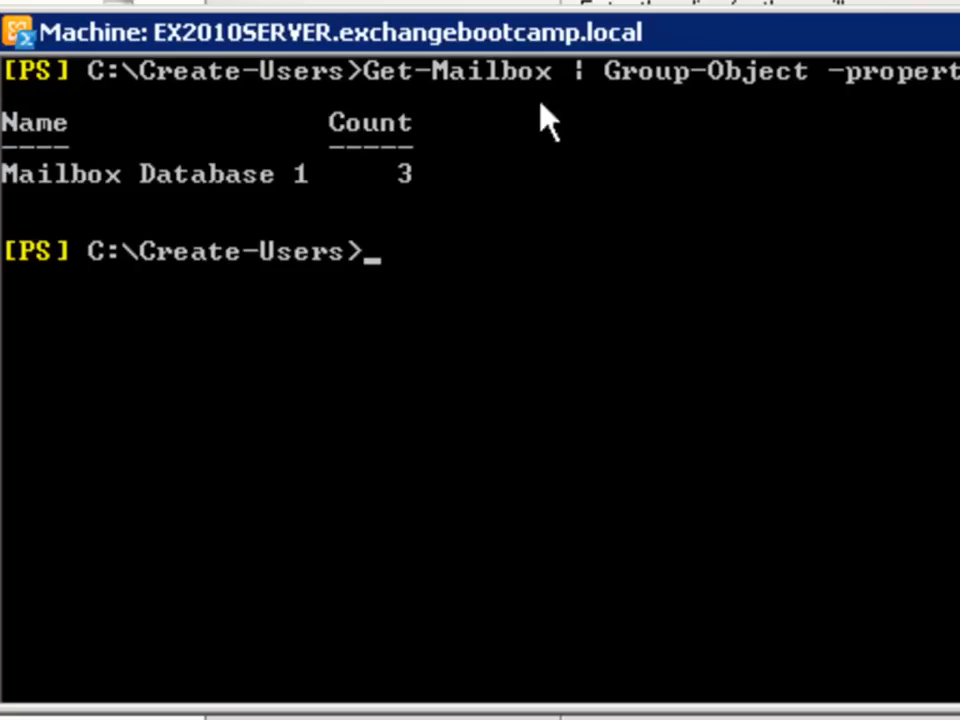
mouse_move(660, 110)
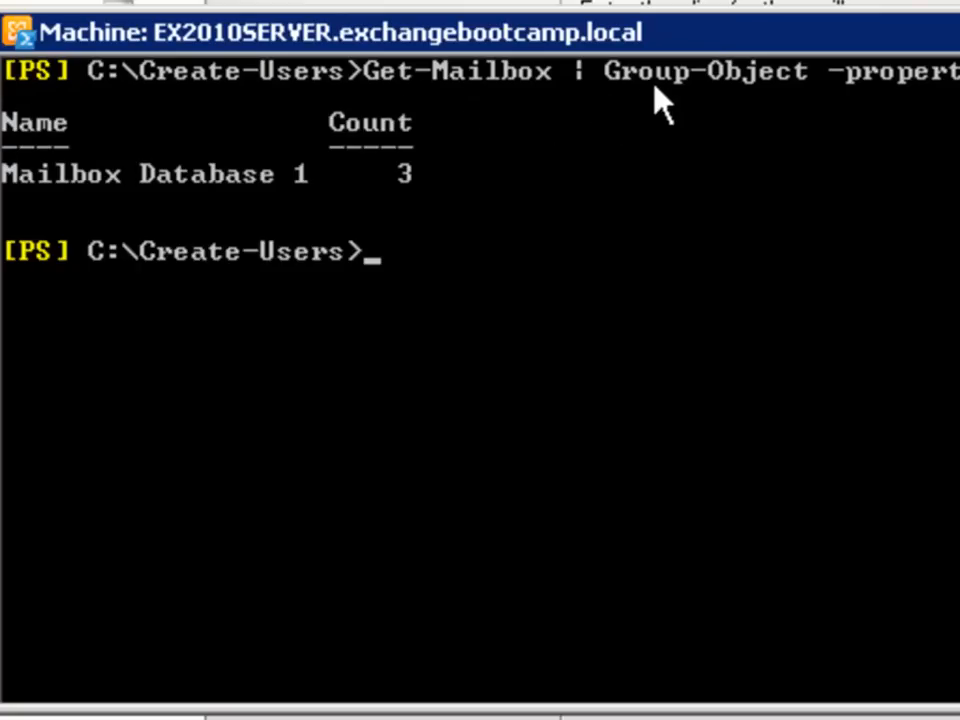
mouse_move(710, 130)
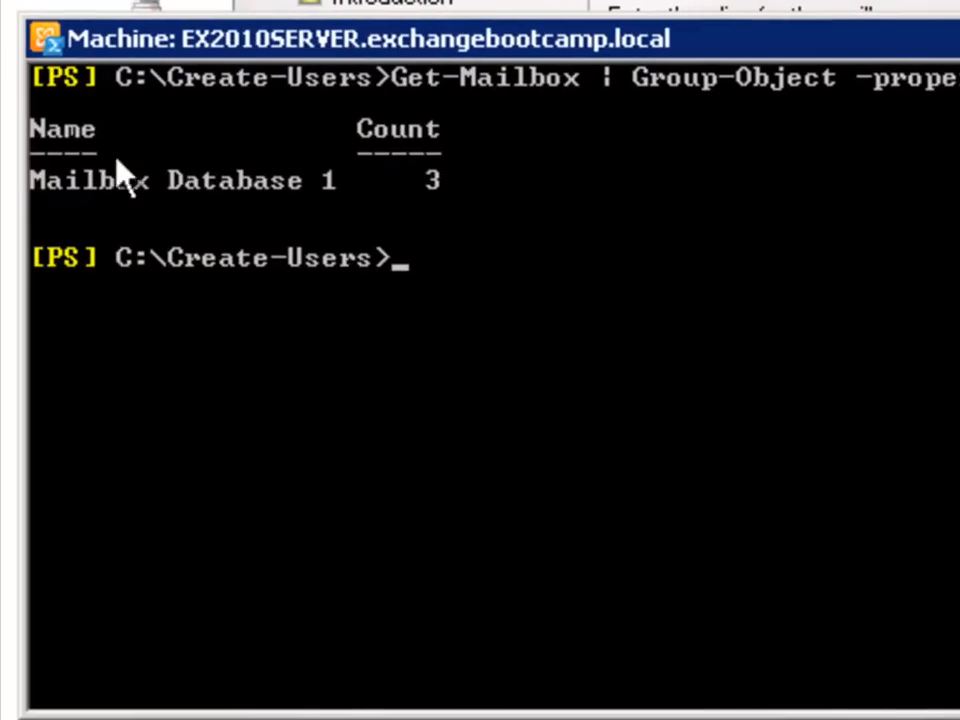
mouse_move(30, 164)
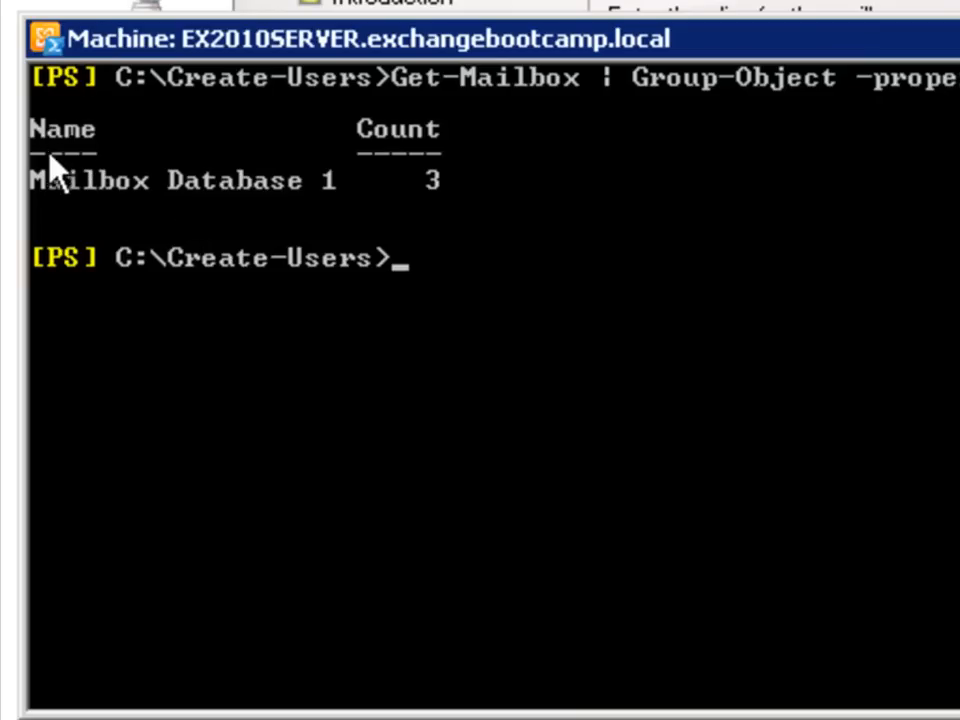
mouse_move(420, 210)
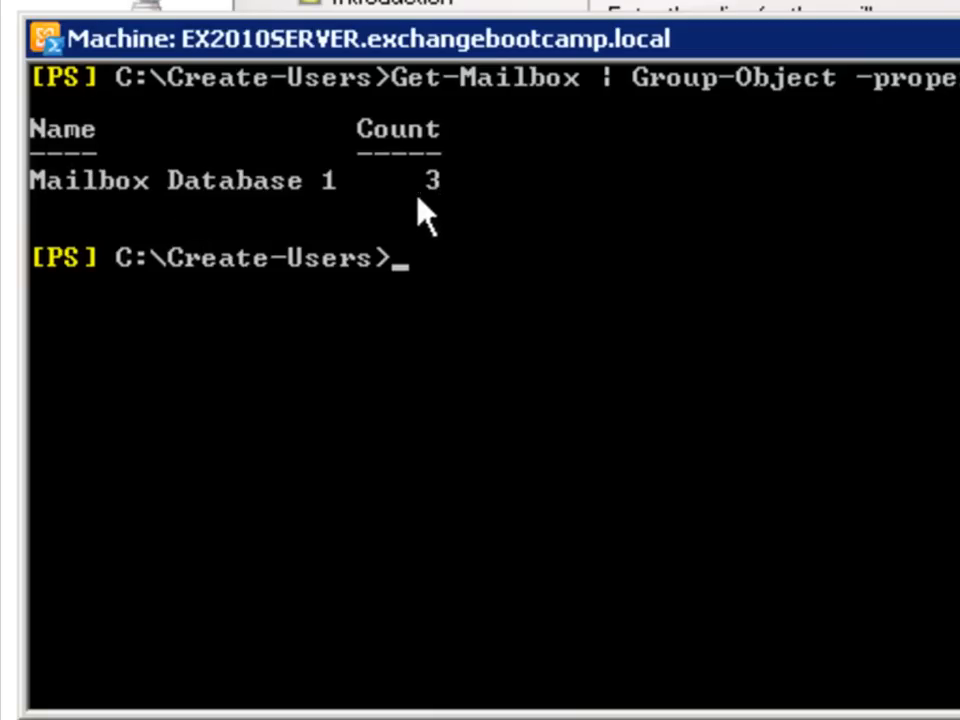
mouse_move(296, 216)
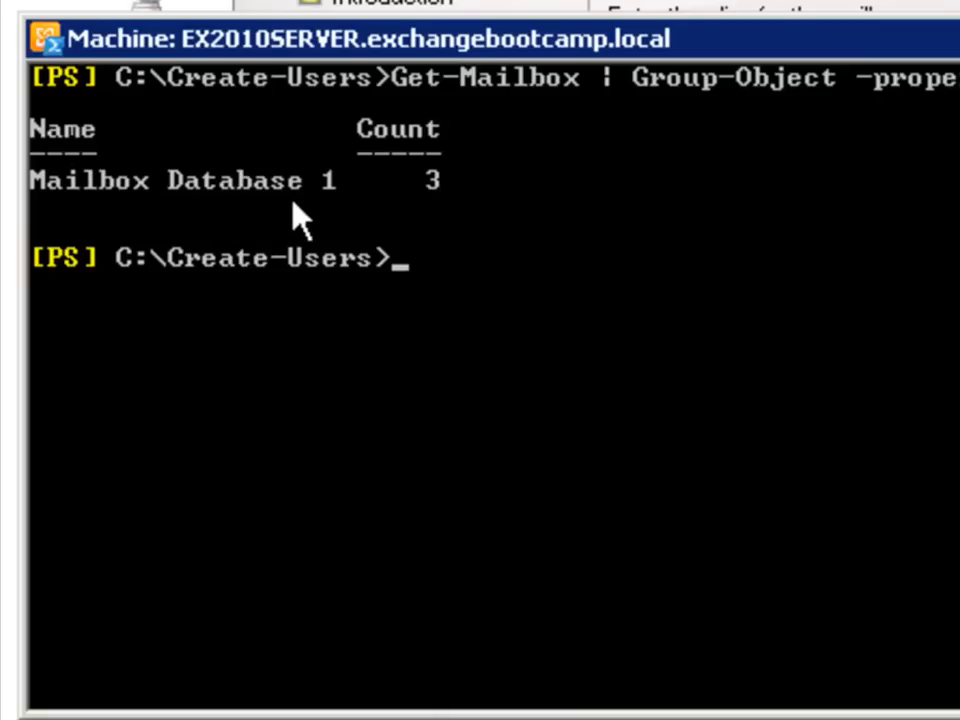
mouse_move(136, 240)
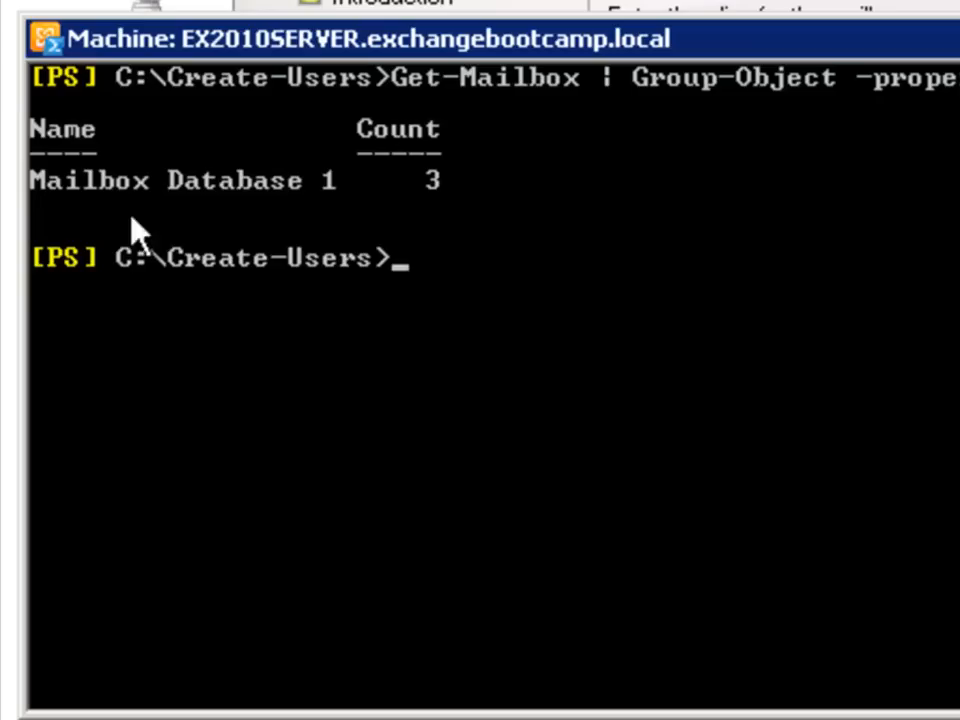
mouse_move(344, 228)
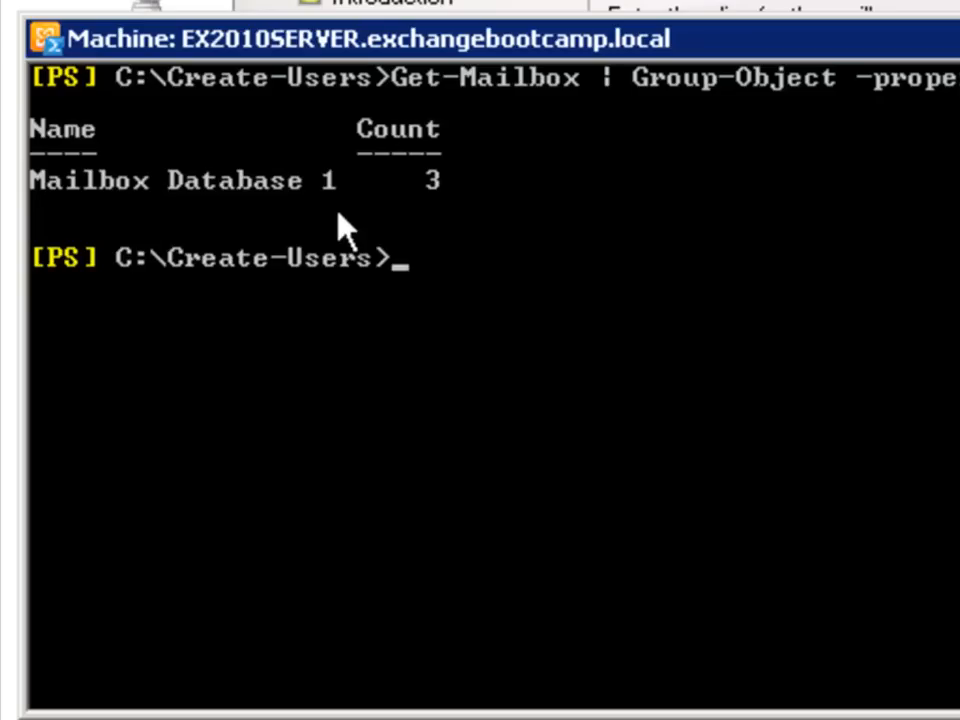
mouse_move(348, 222)
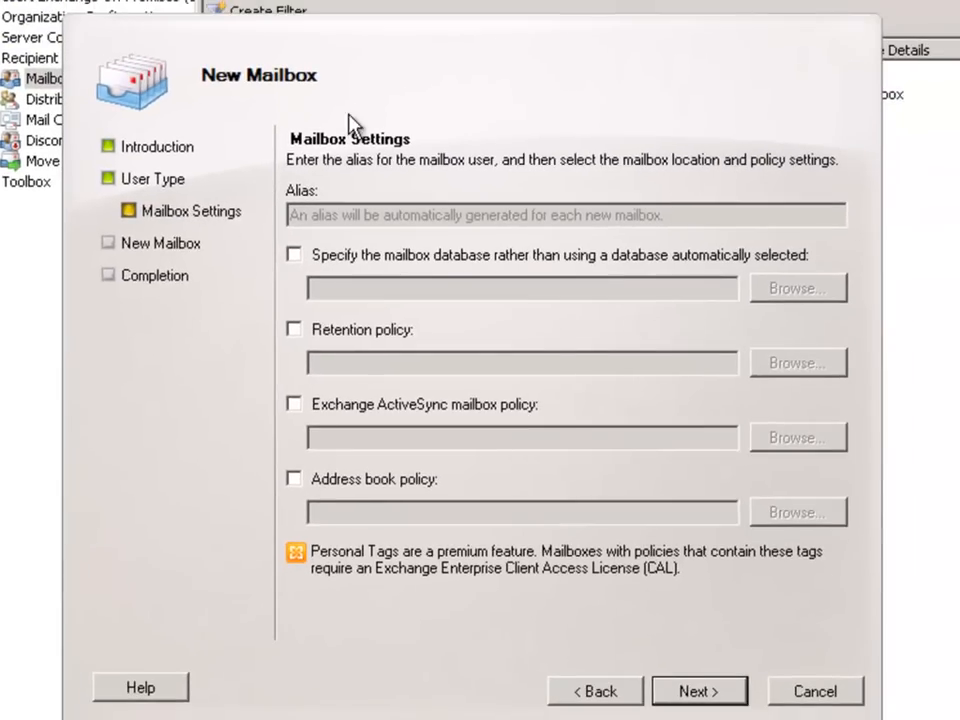
mouse_move(164, 412)
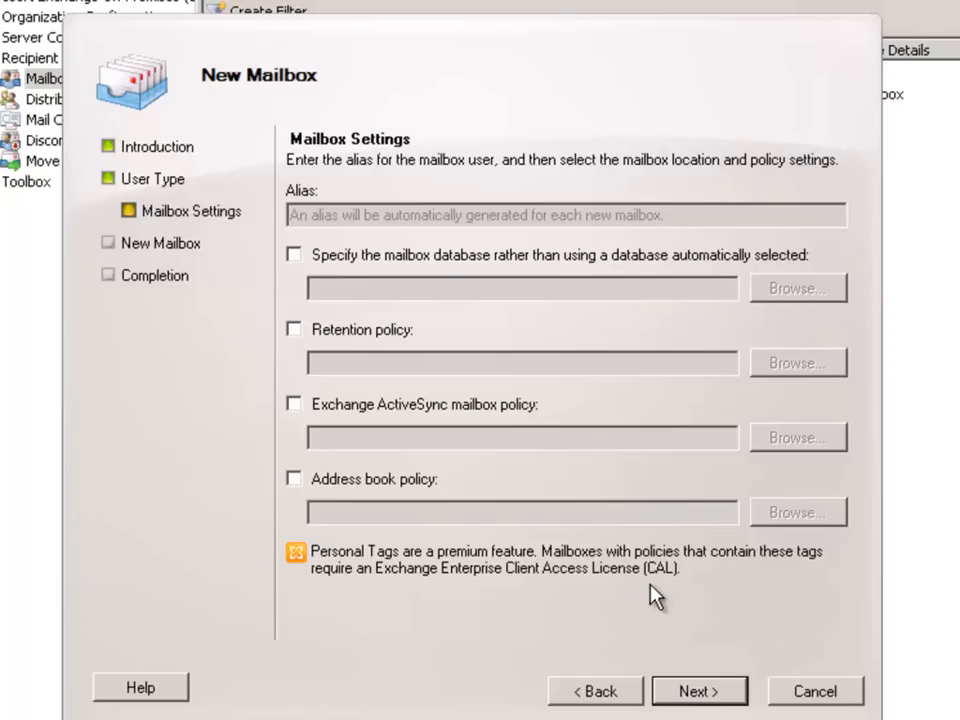
Advance the New Mailbox wizard to the configuration summary listing the lab users
left_click(702, 690)
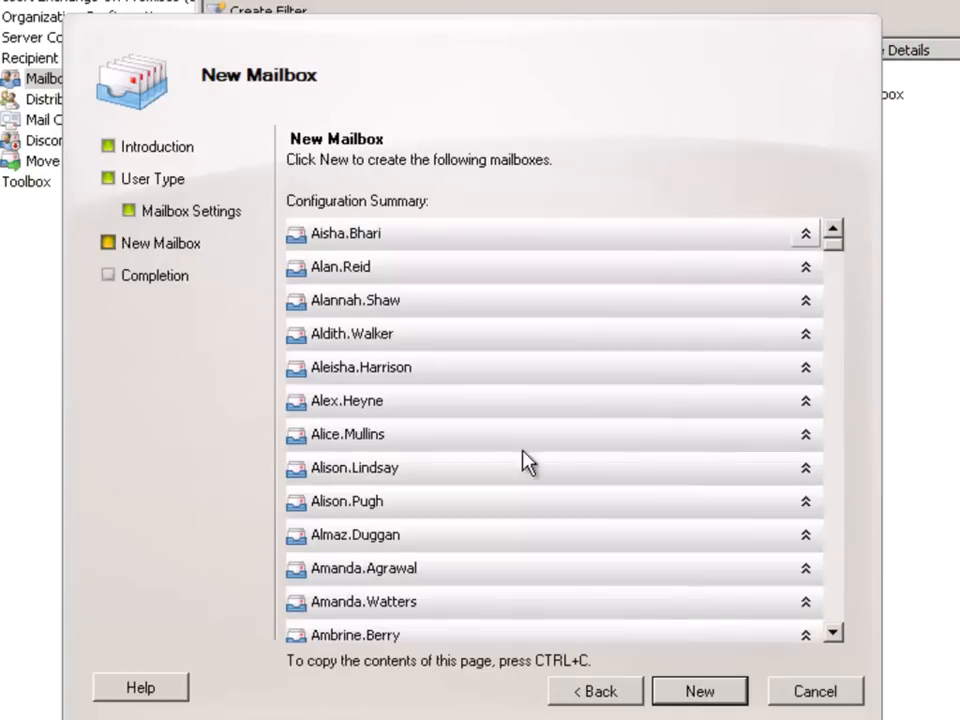
mouse_move(396, 176)
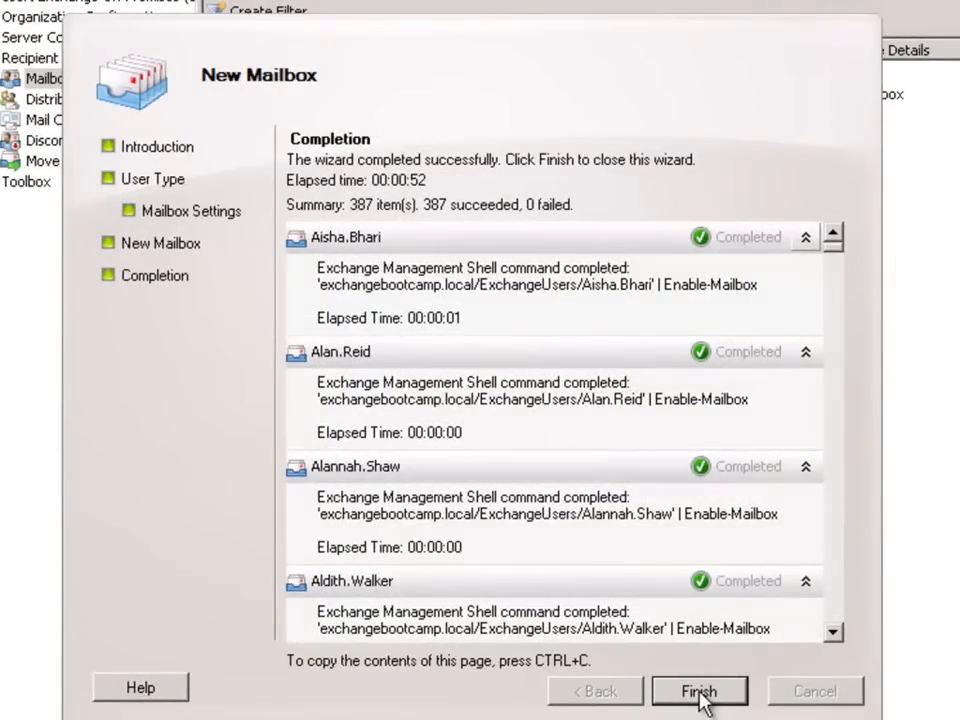
mouse_move(364, 222)
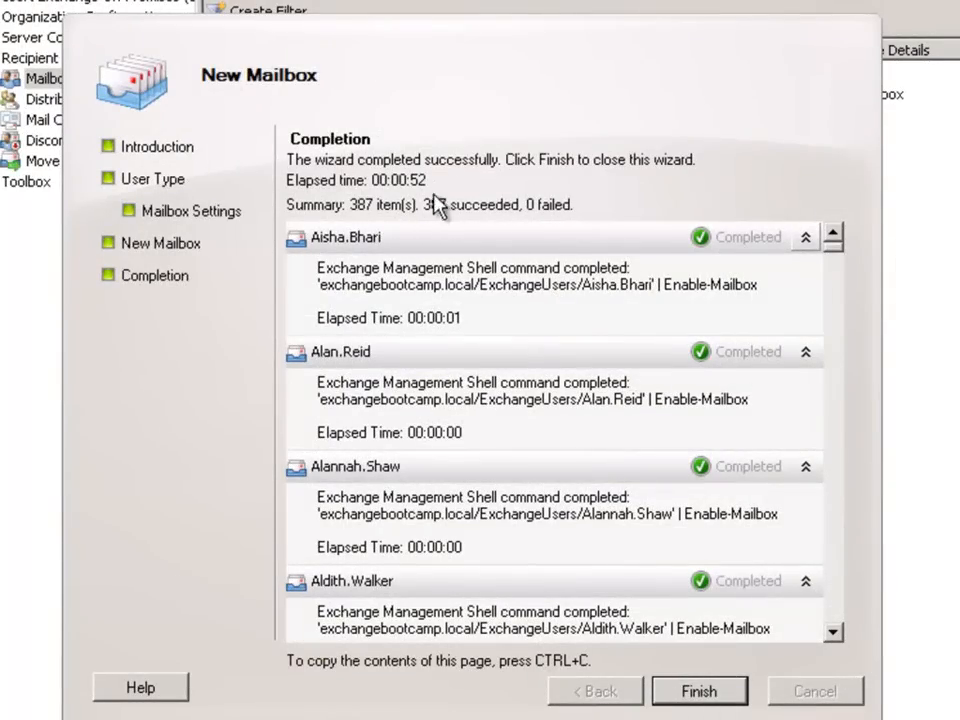
mouse_move(450, 196)
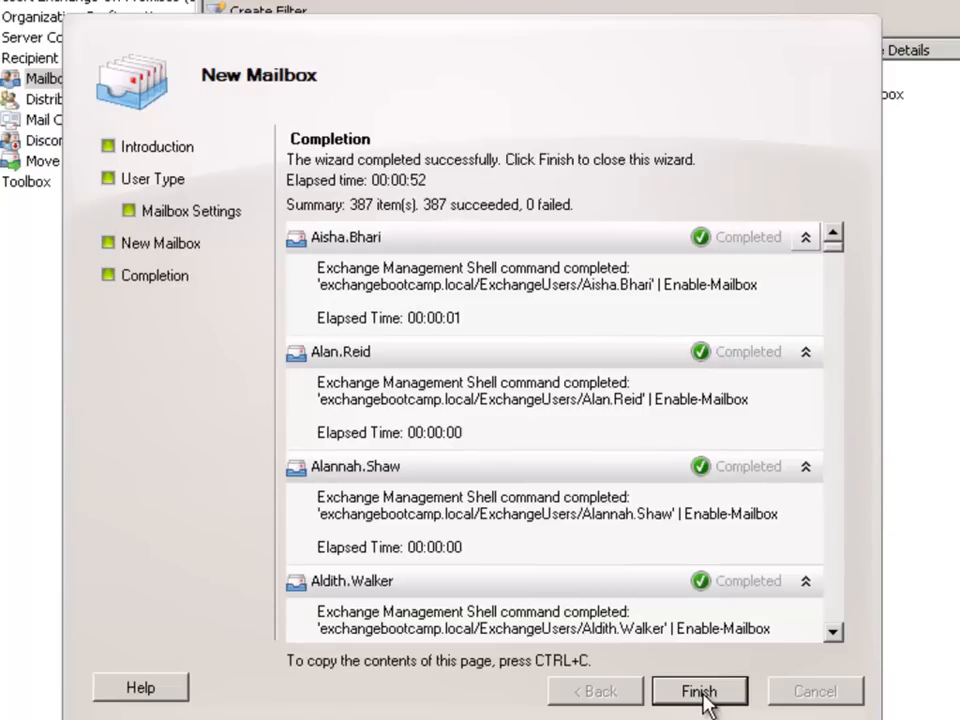
Finish the wizard and browse the Mailbox list now showing 390 objects including the lab users
left_click(704, 690)
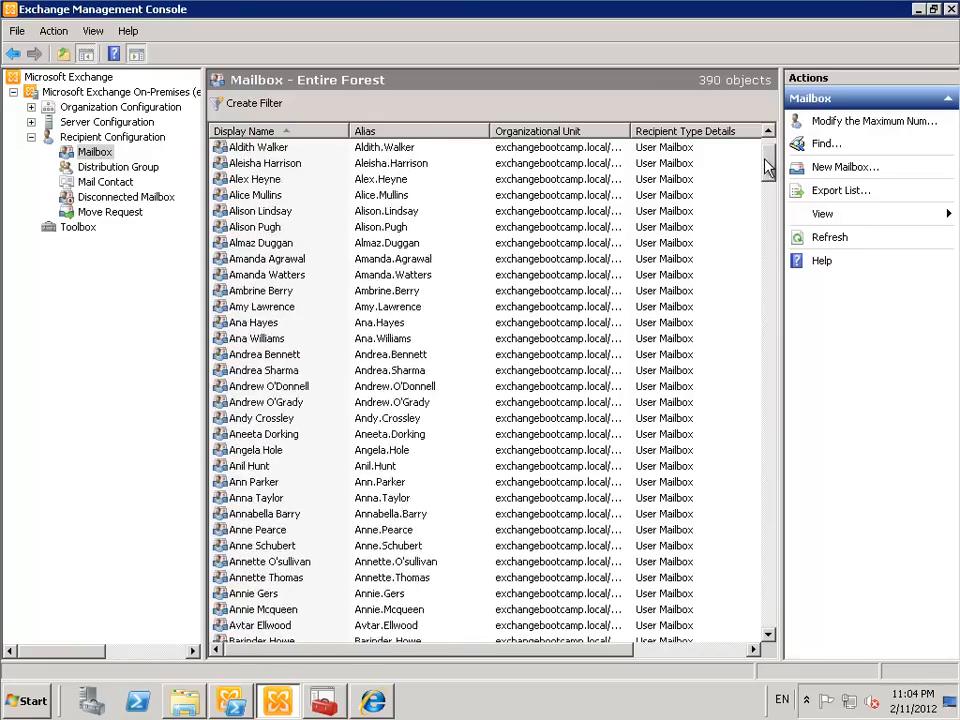
left_click(280, 162)
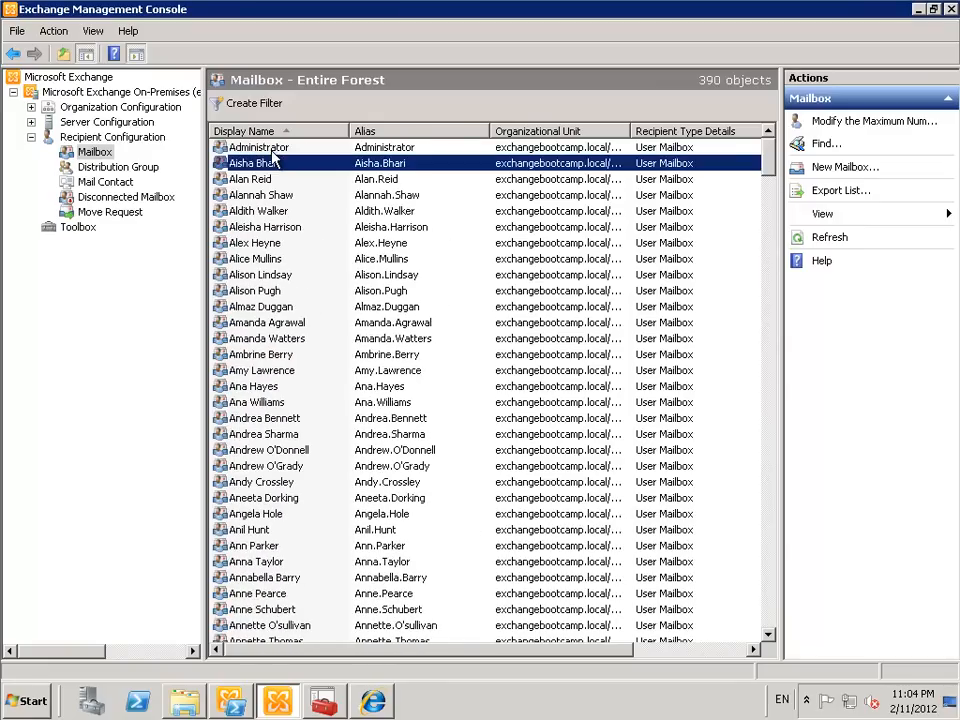
left_click(258, 148)
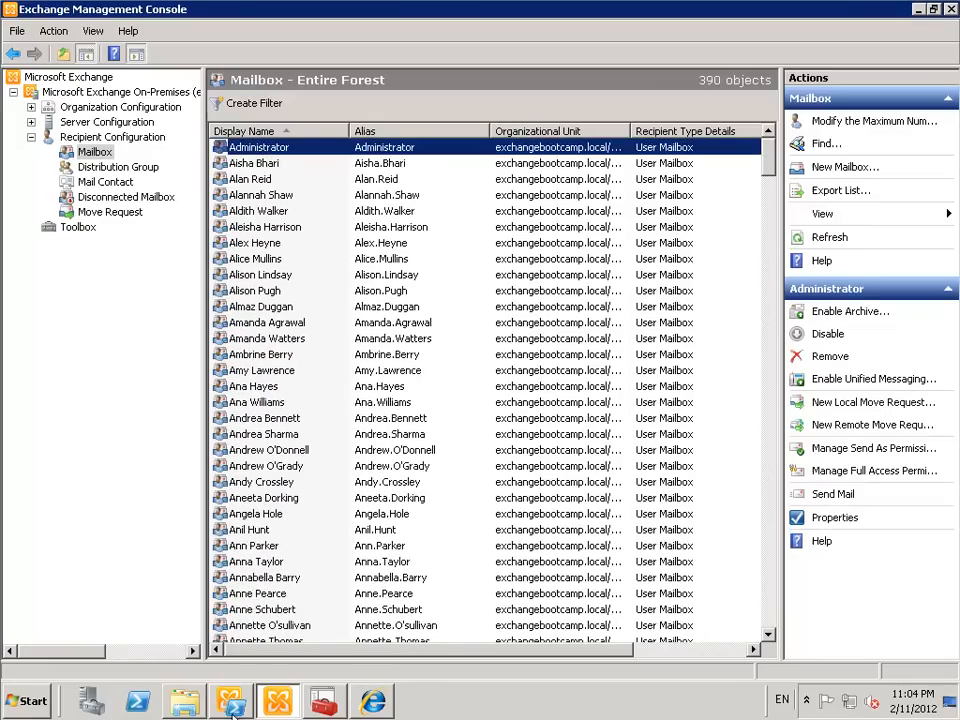
left_click(228, 700)
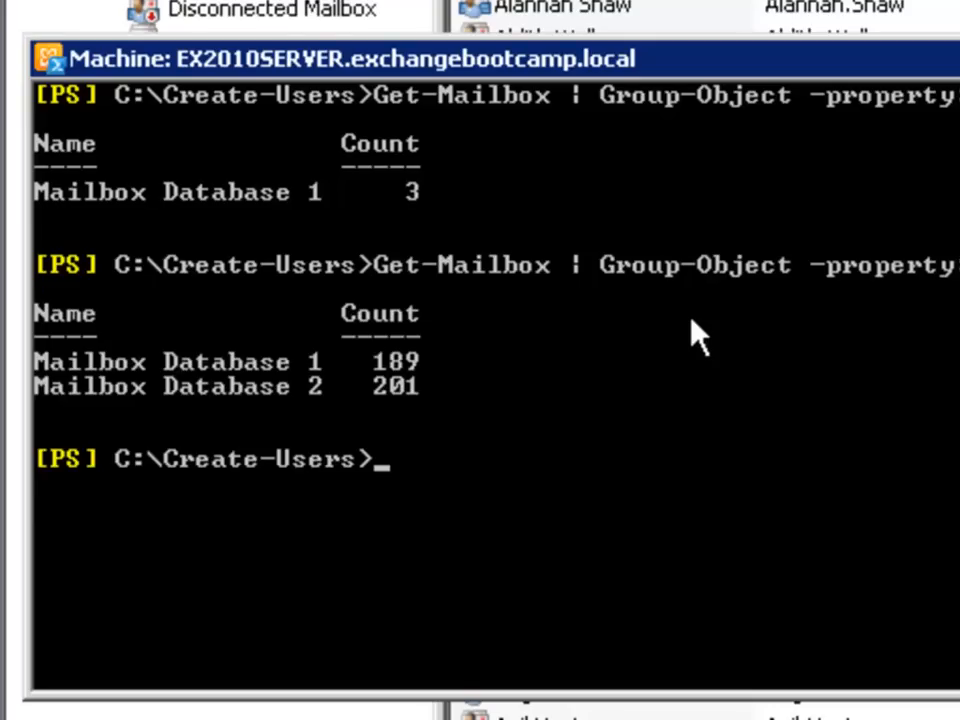
mouse_move(248, 420)
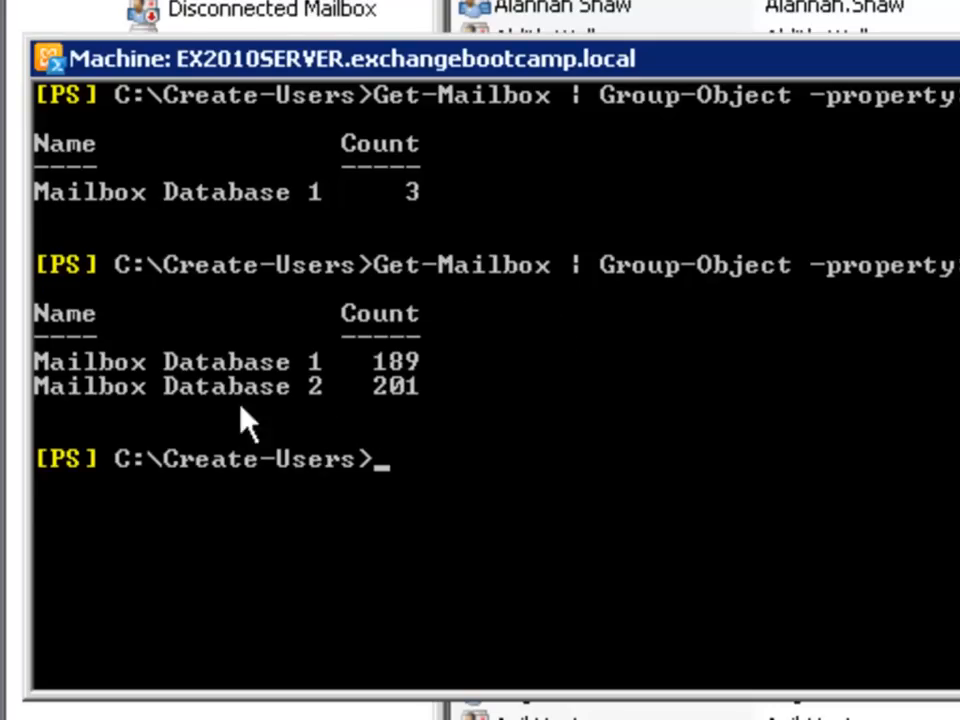
mouse_move(436, 436)
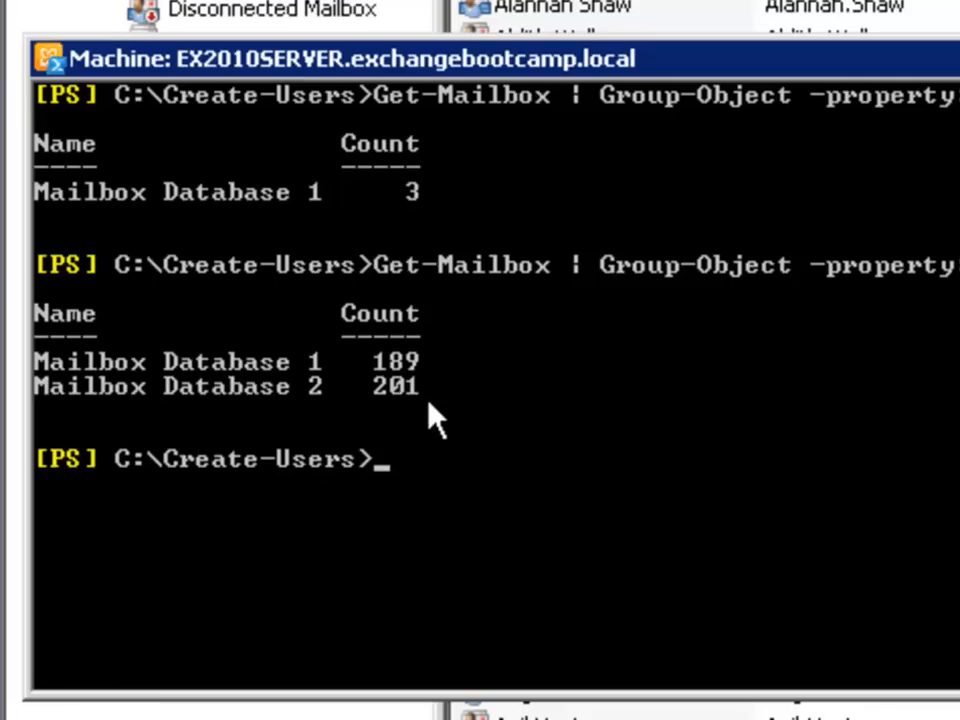
mouse_move(248, 422)
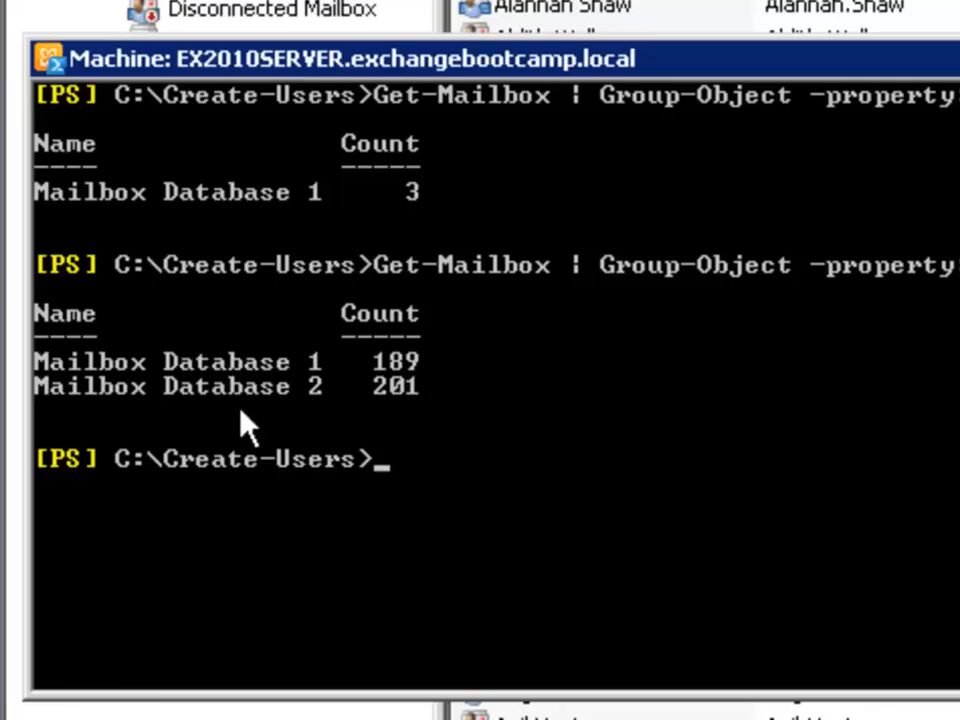
mouse_move(422, 396)
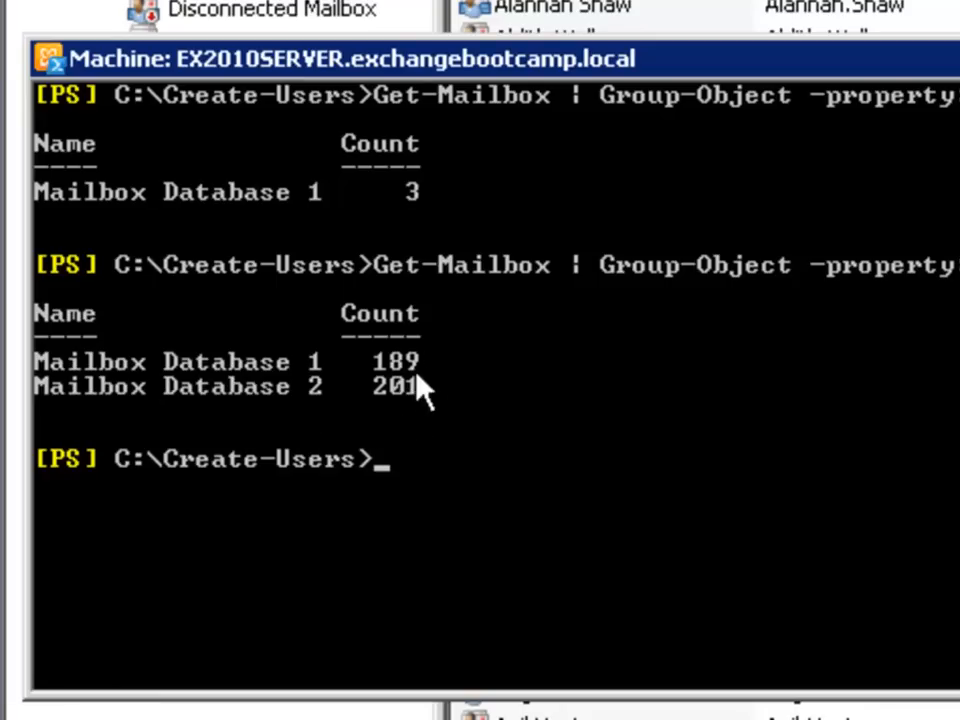
mouse_move(338, 432)
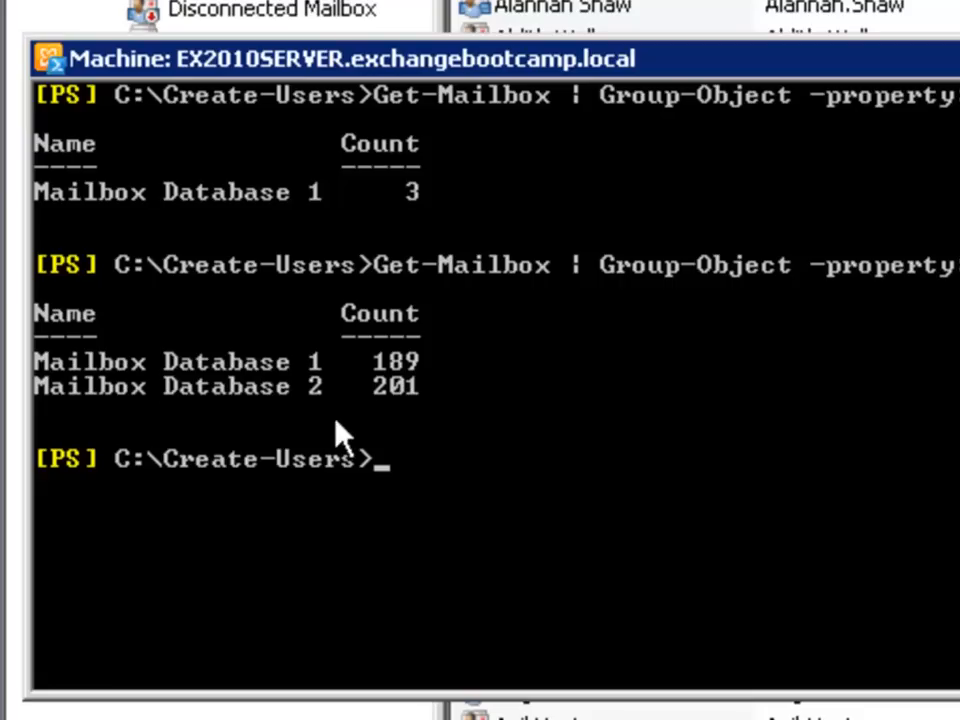
mouse_move(448, 396)
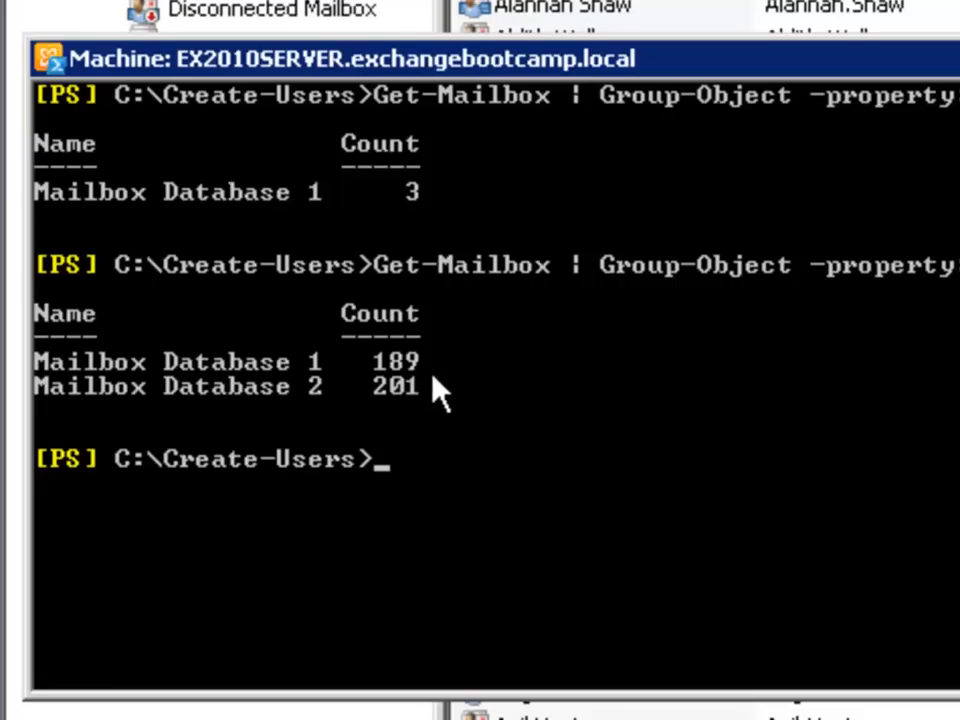
mouse_move(62, 316)
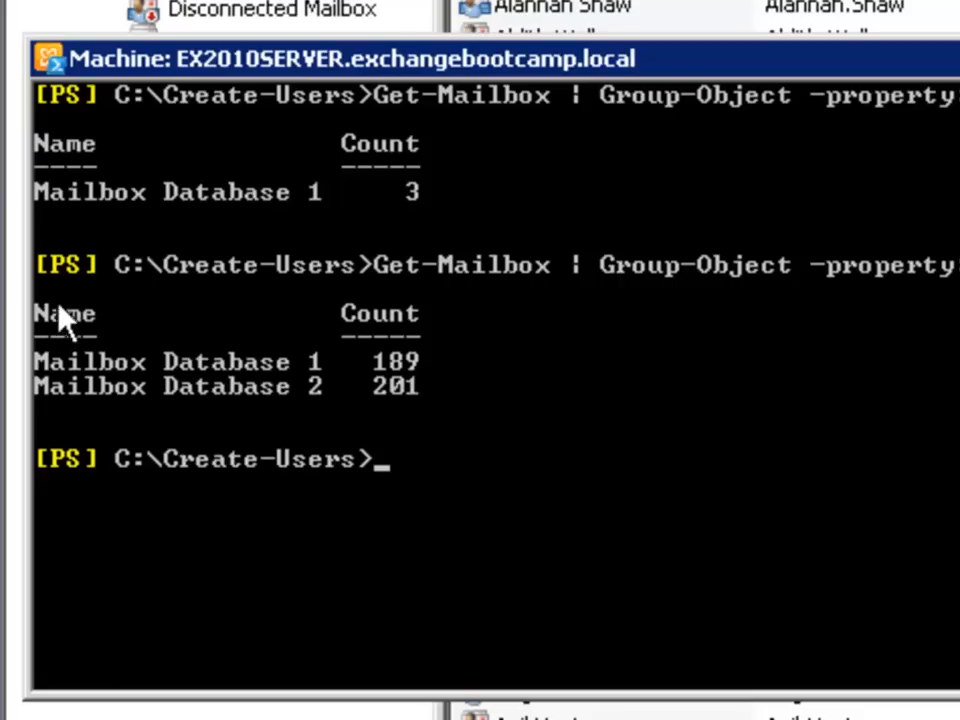
mouse_move(444, 432)
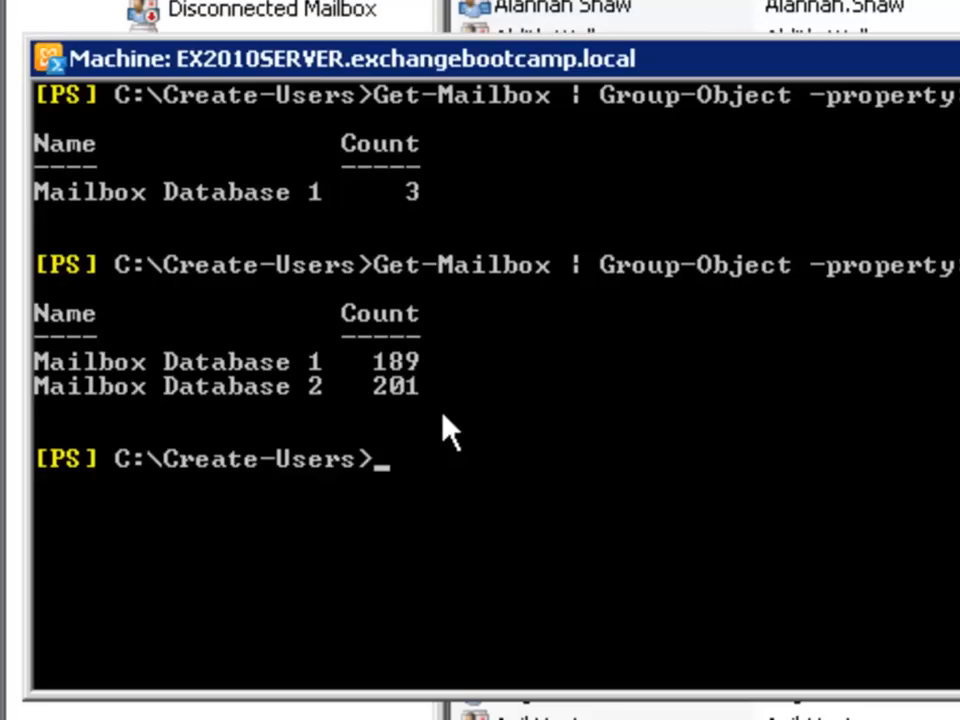
mouse_move(36, 388)
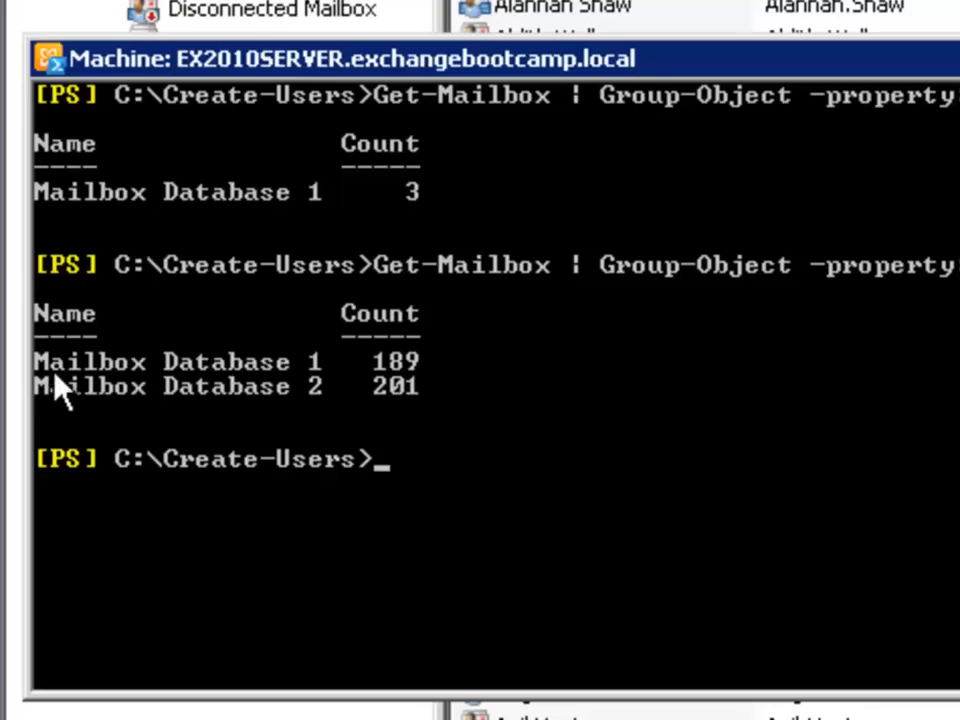
mouse_move(256, 430)
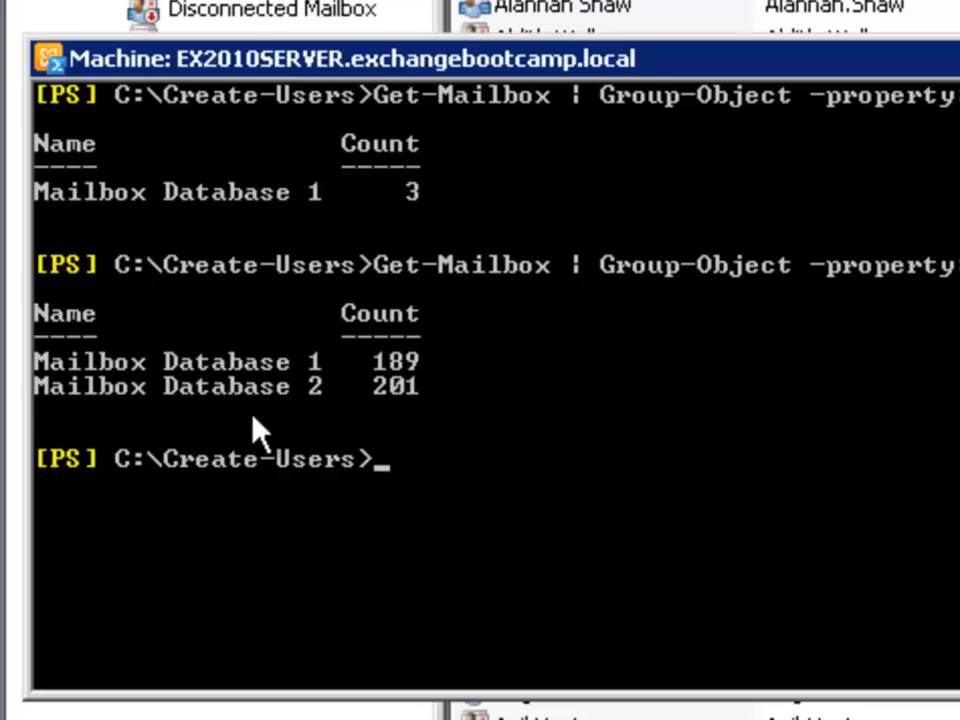
mouse_move(228, 430)
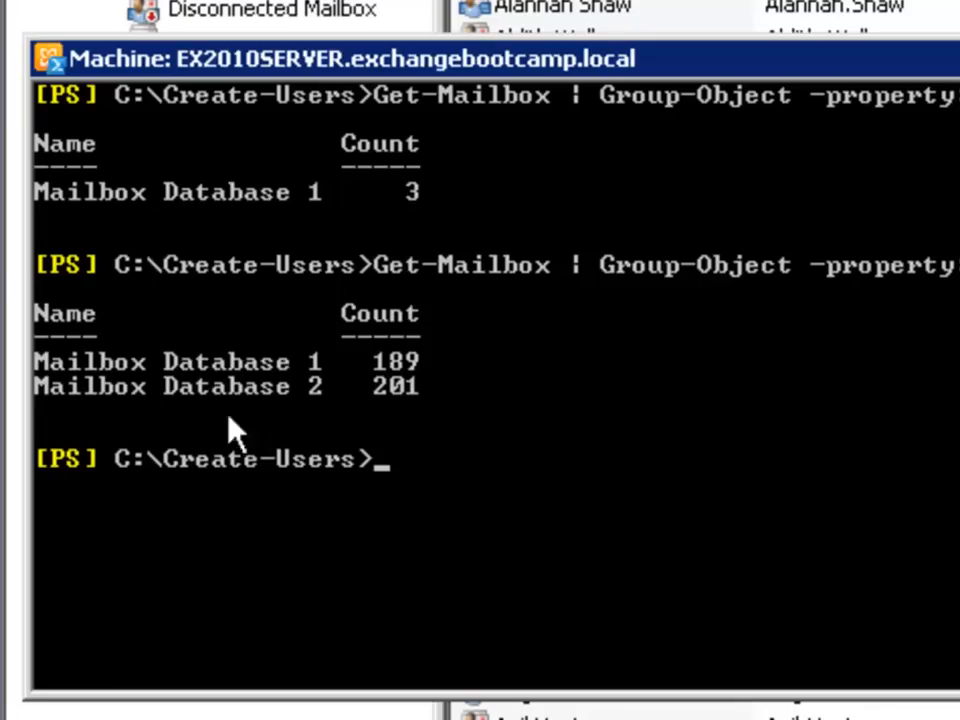
mouse_move(458, 384)
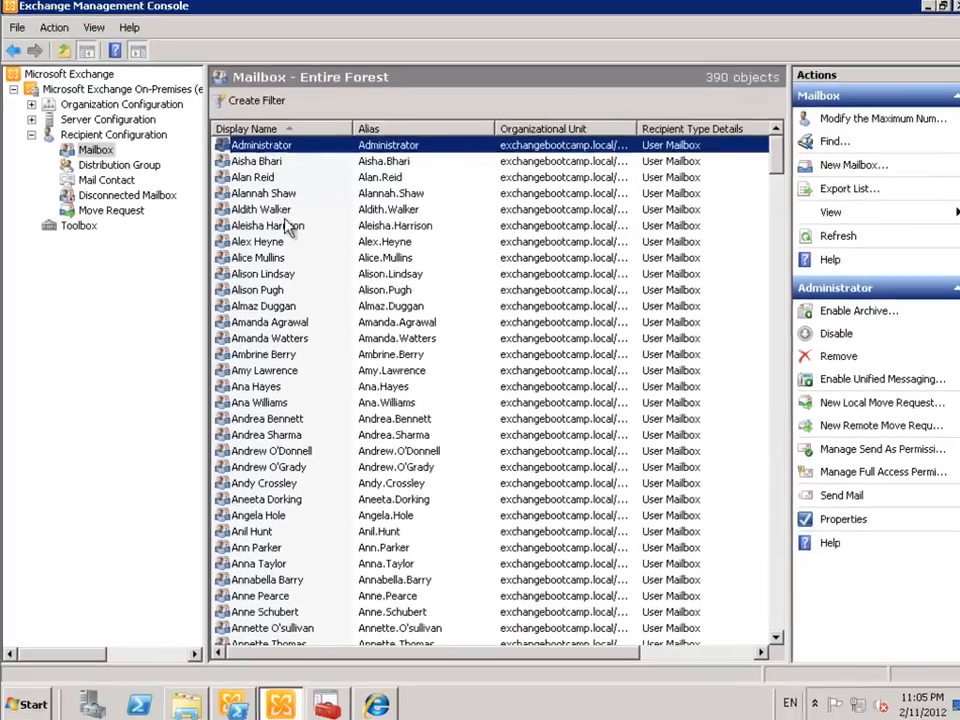
left_click(268, 338)
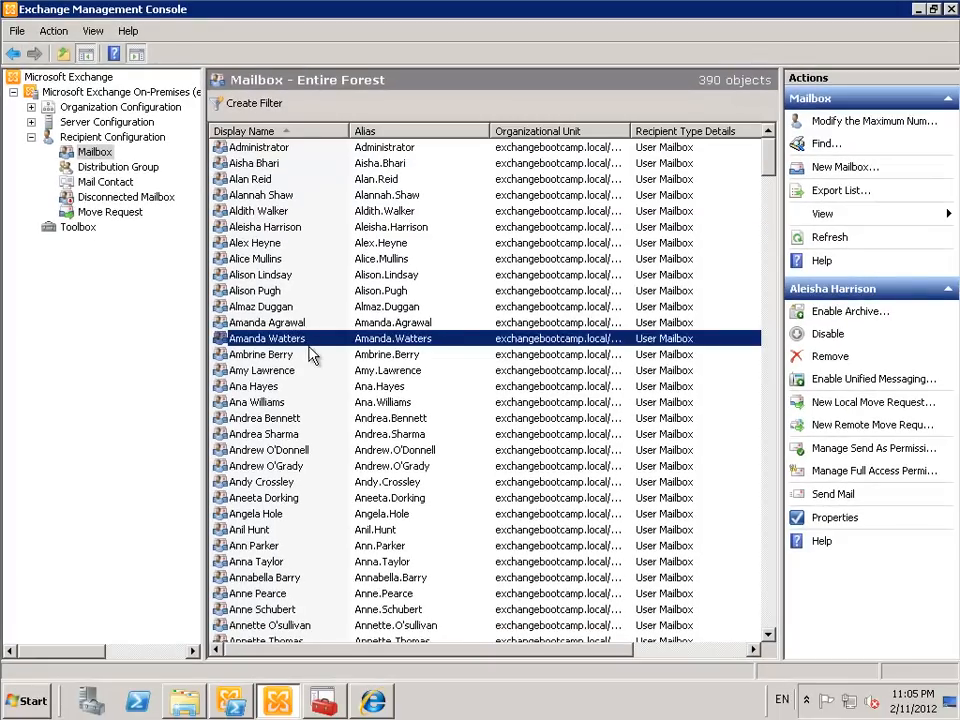
left_click(256, 162)
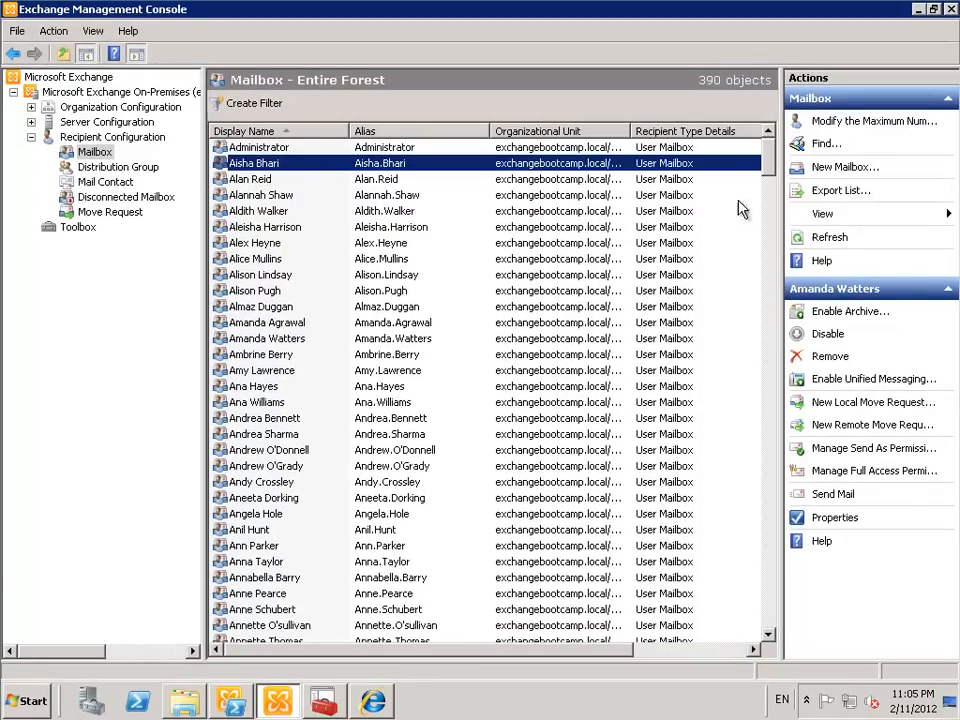